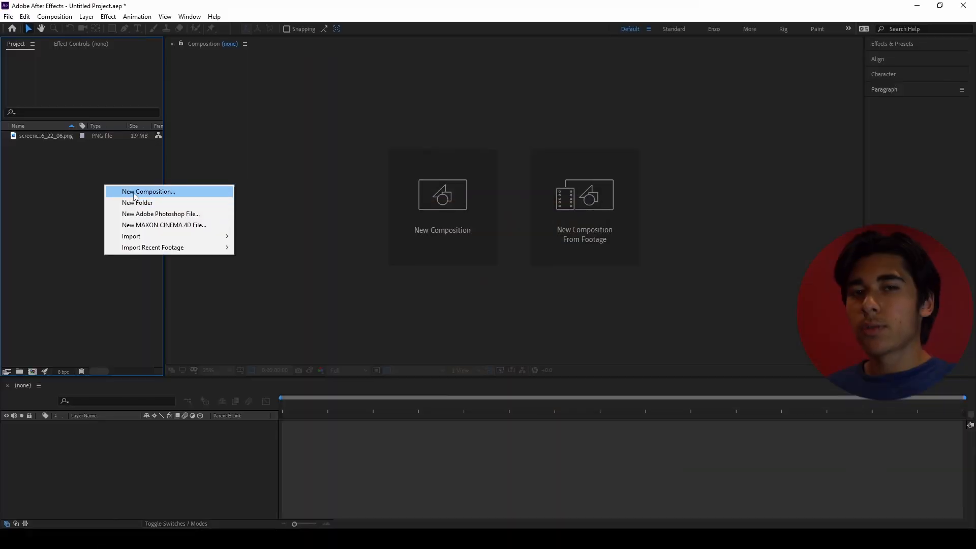
Create a new composition from the YouTube screenshot and scale the image to fit the frame
click(148, 191)
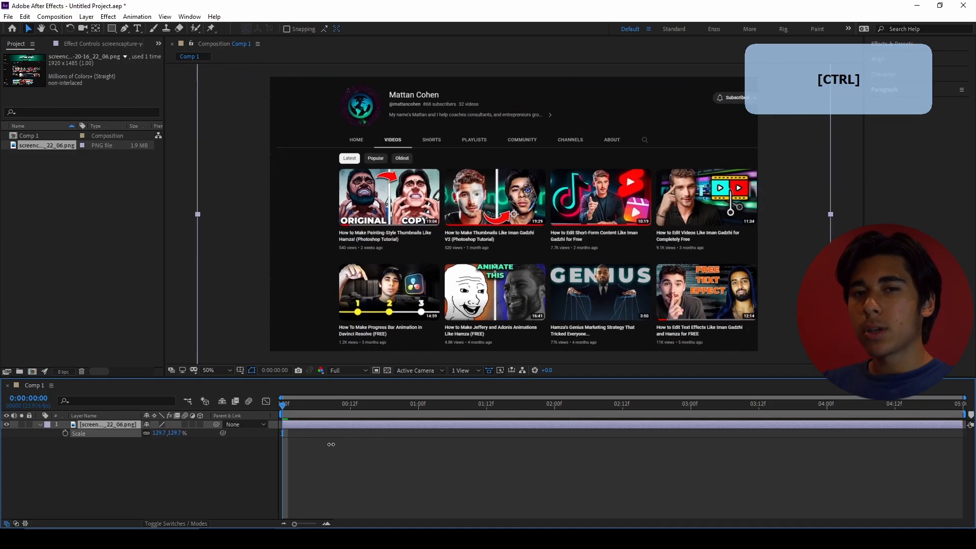
drag(330, 444, 338, 443)
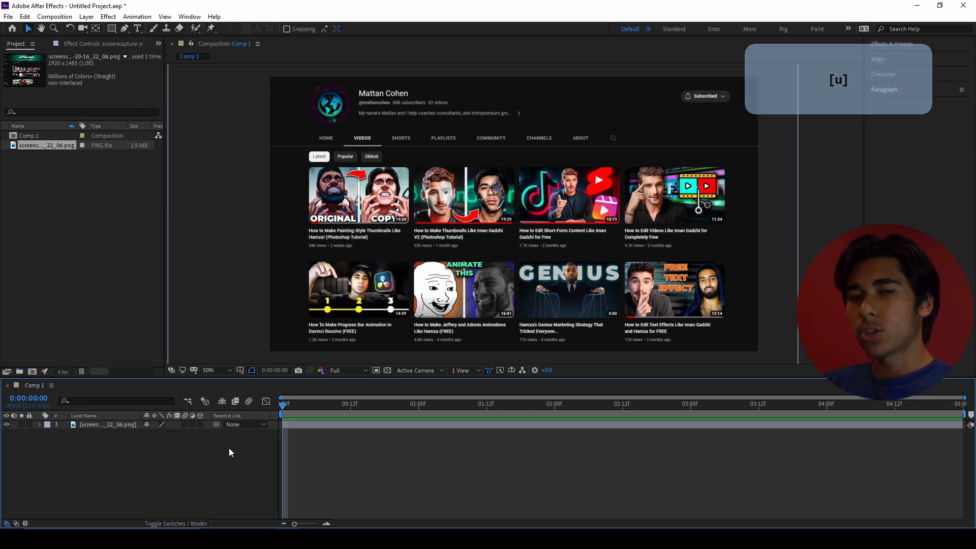
Add a null object, parent the screenshot to it and scale it down to about 88.6%
right_click(232, 453)
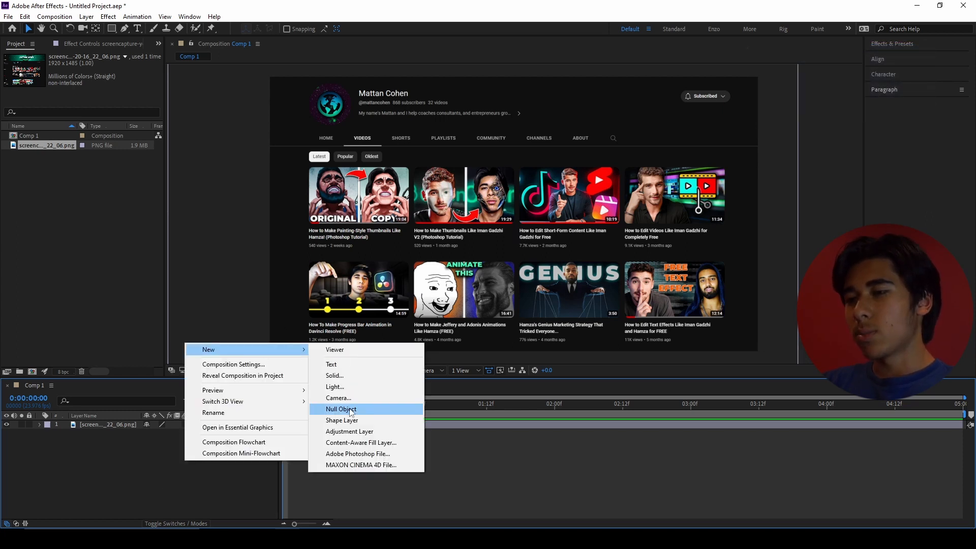
click(341, 409)
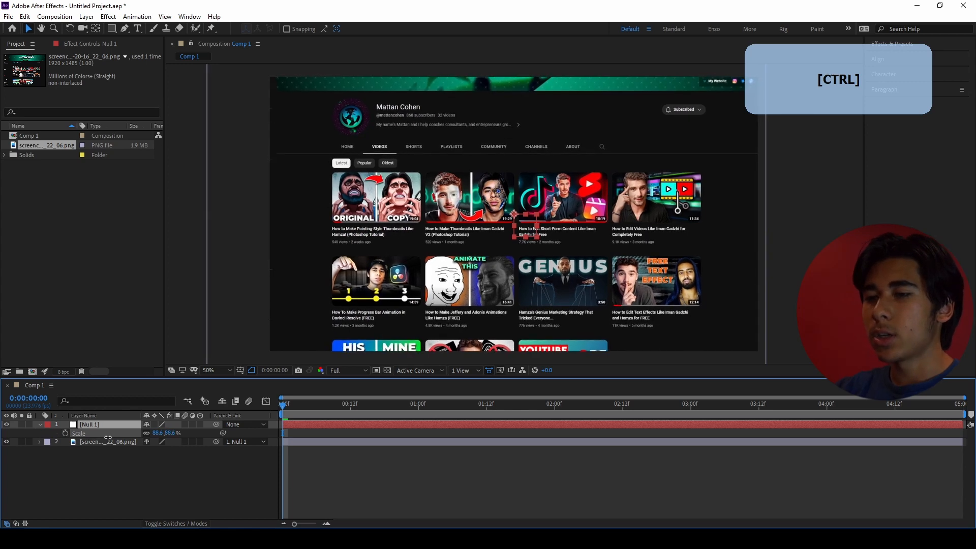
key(Delete)
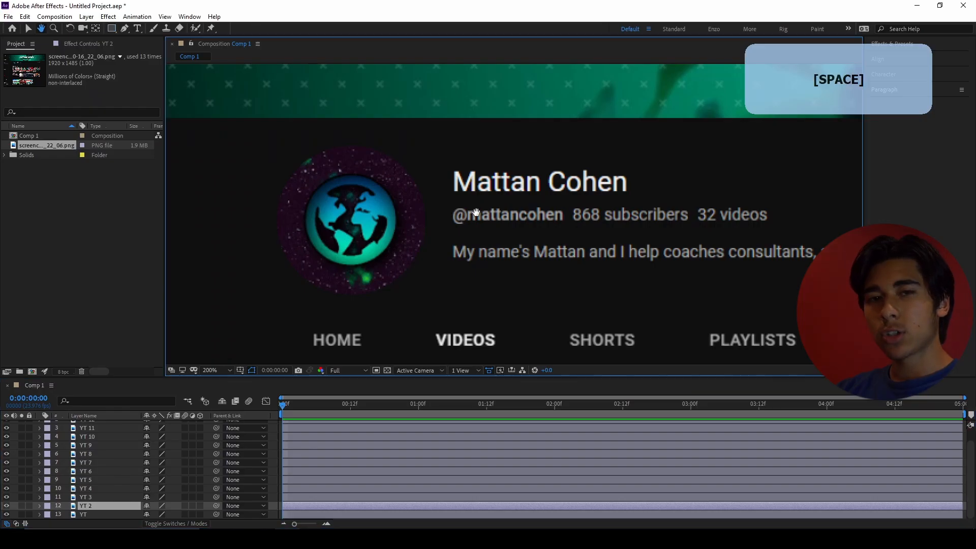
Duplicate the screenshot into thirteen masked layers named YT through YT 13
click(215, 370)
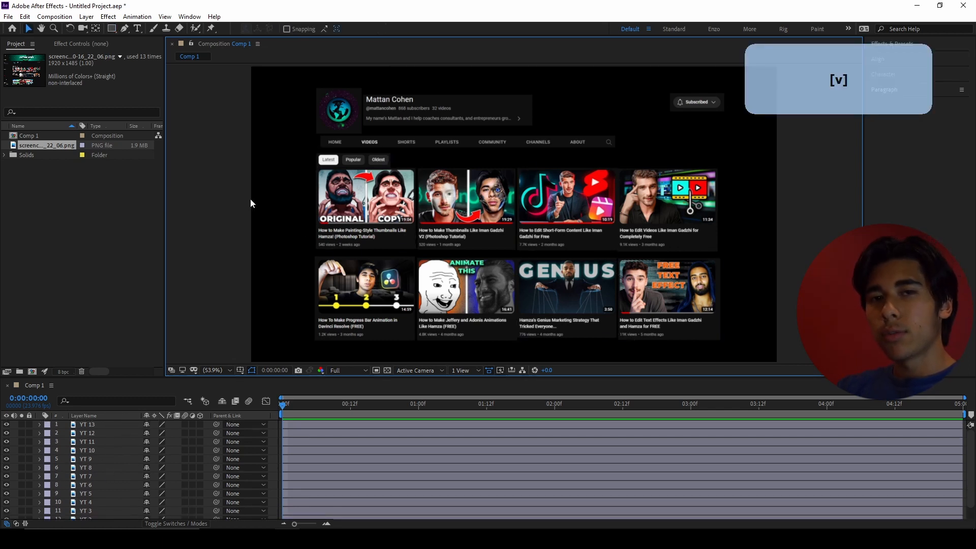
Add a dark gray solid and keep it at the bottom of the layer stack as background
right_click(253, 203)
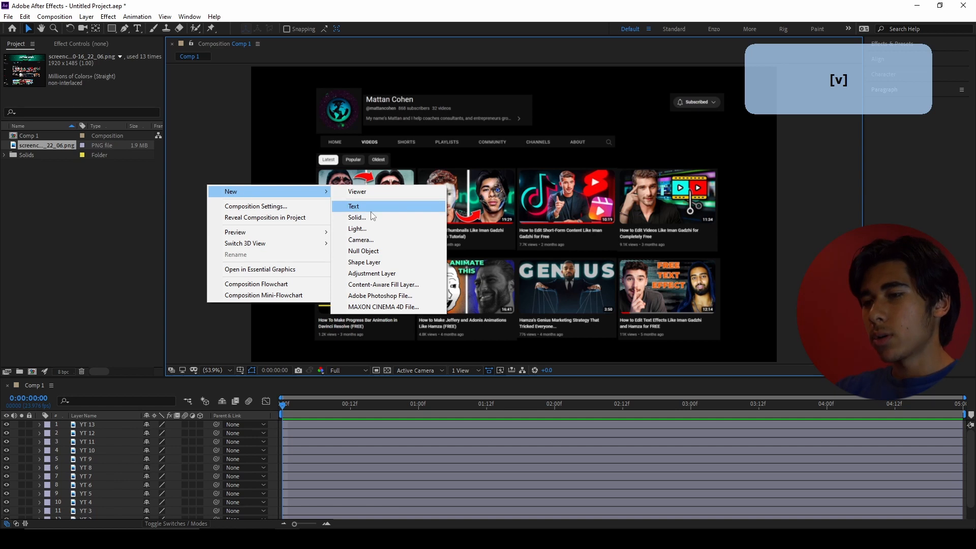
click(356, 217)
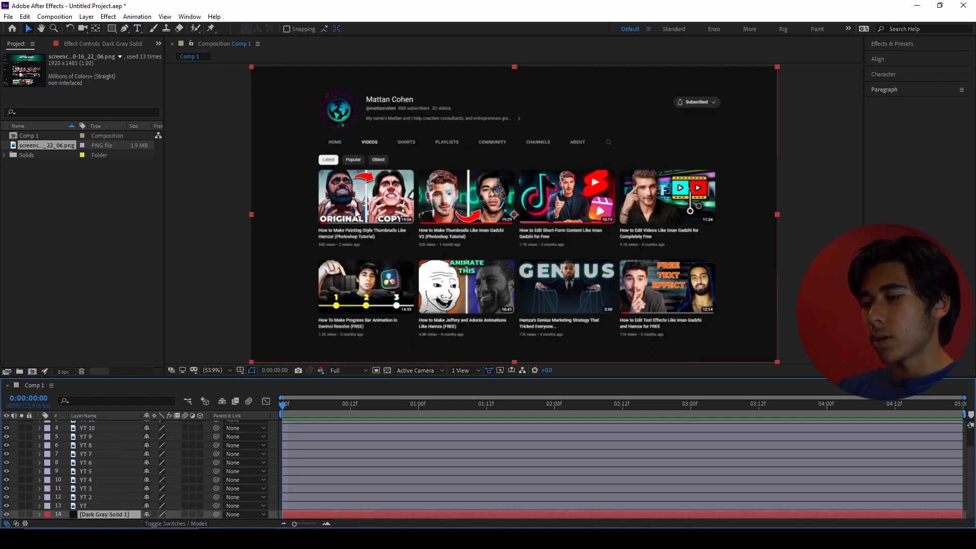
click(85, 505)
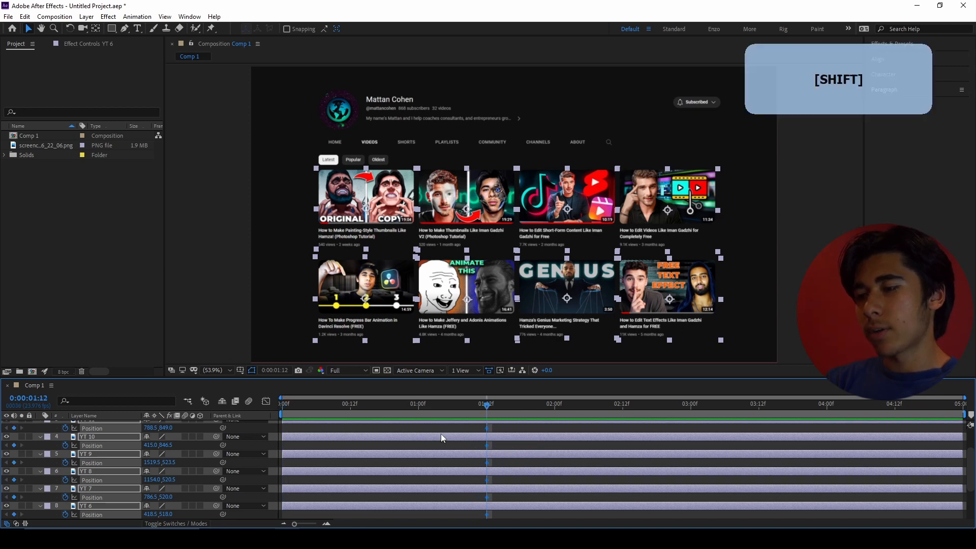
mouse_move(485, 416)
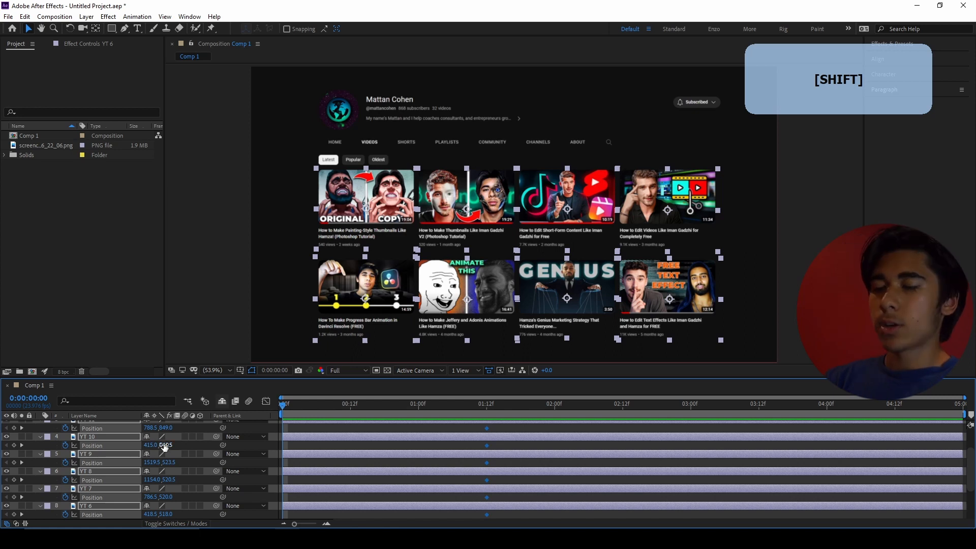
Set the off-frame starting position keyframe for layer YT 10
click(211, 370)
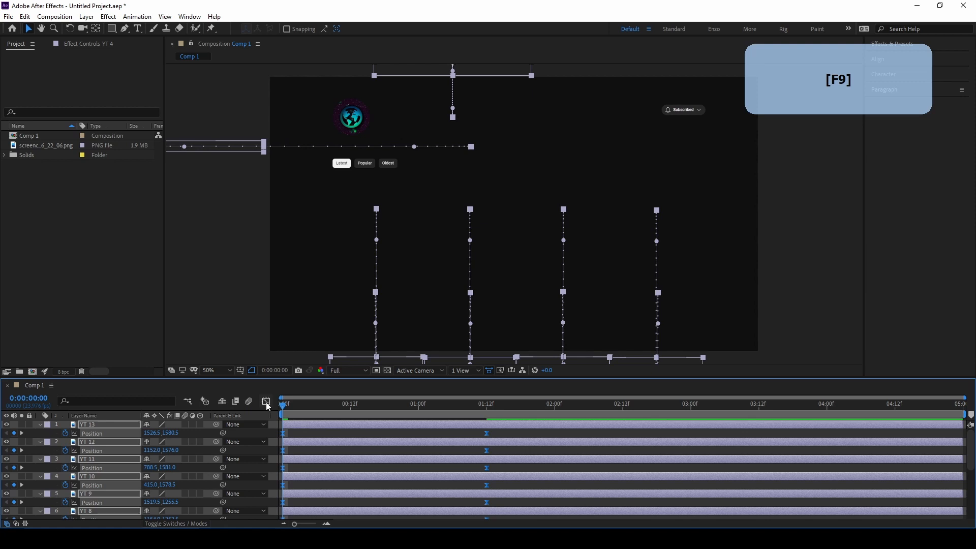
Ease the keyframes, offset each YT layer a few frames, and preview the cascading fly-in
click(265, 401)
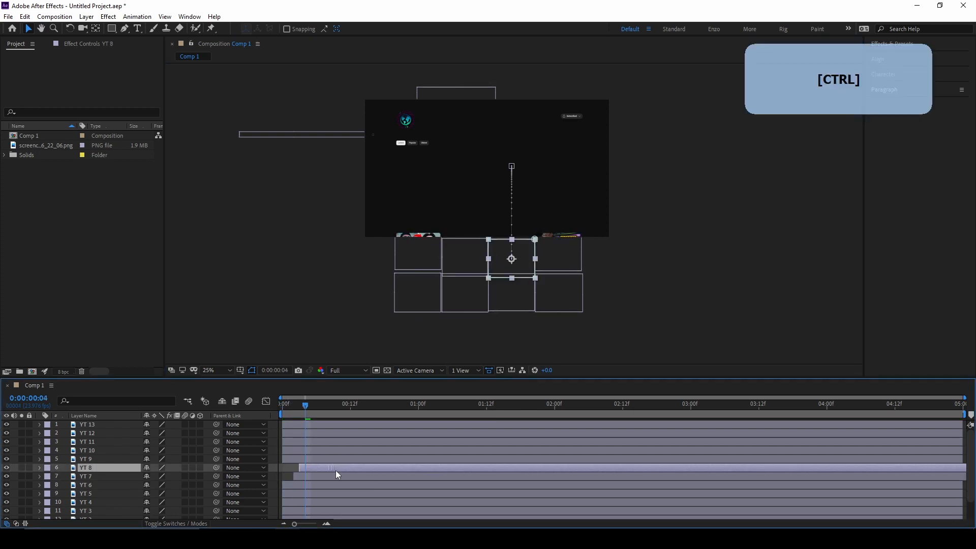
key(PageDown)
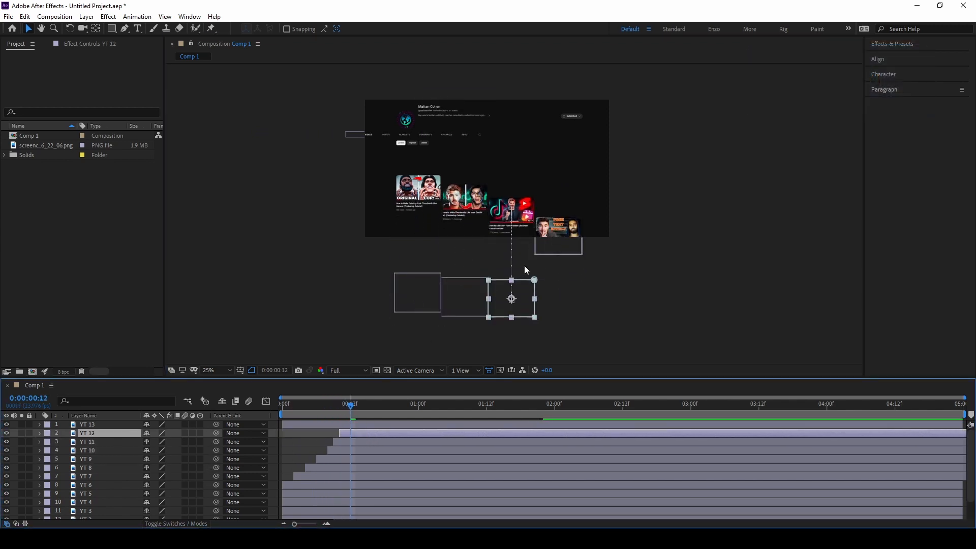
key(Space)
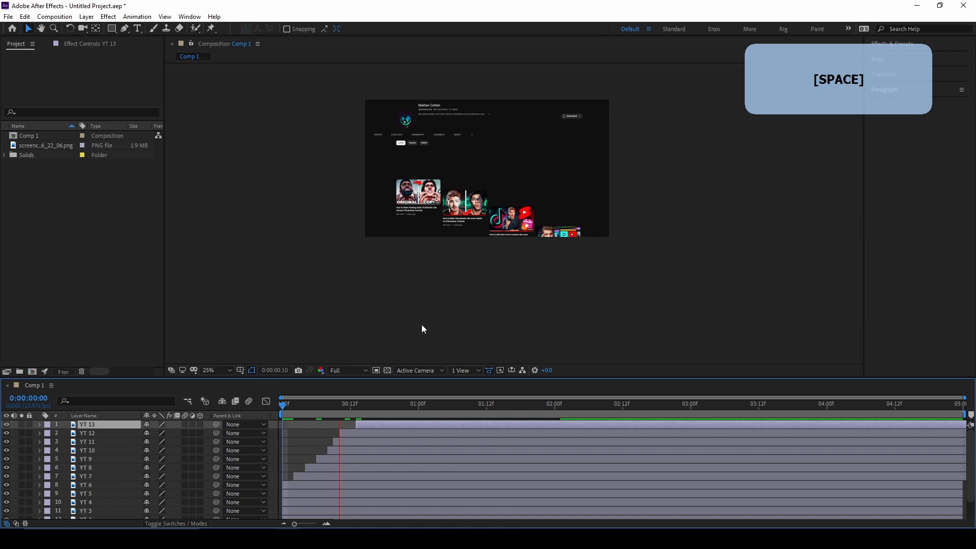
Add 0% scale keyframes on YT, YT 3 and YT 5, ease them with F9 and reshape the speed graph
click(210, 370)
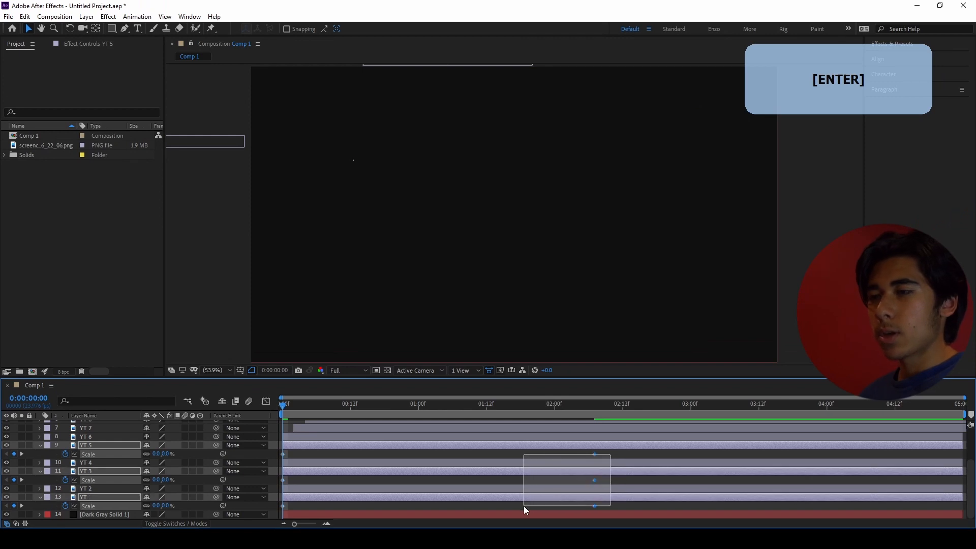
key(F9)
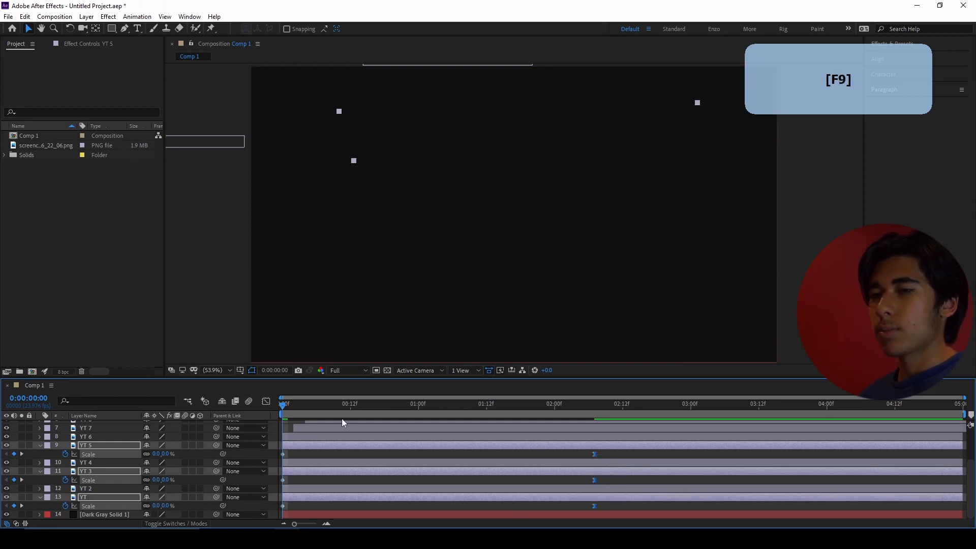
key(F9)
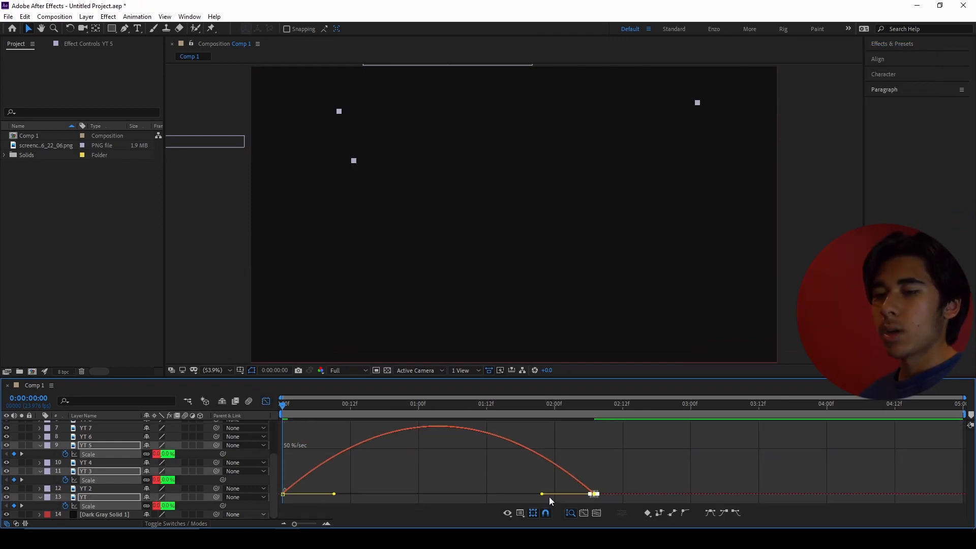
click(698, 416)
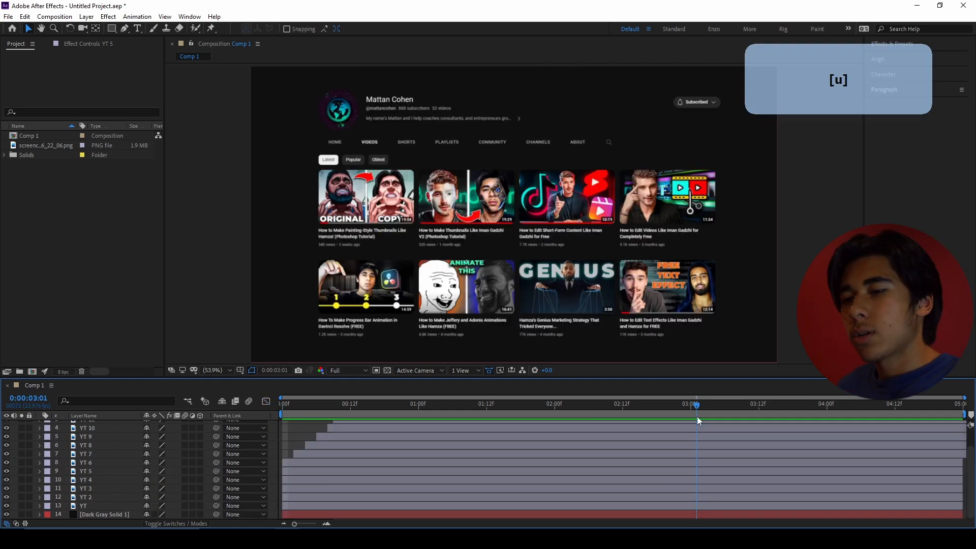
Apply Turbulent Displace and drive Evolution with the expression time*10
click(526, 406)
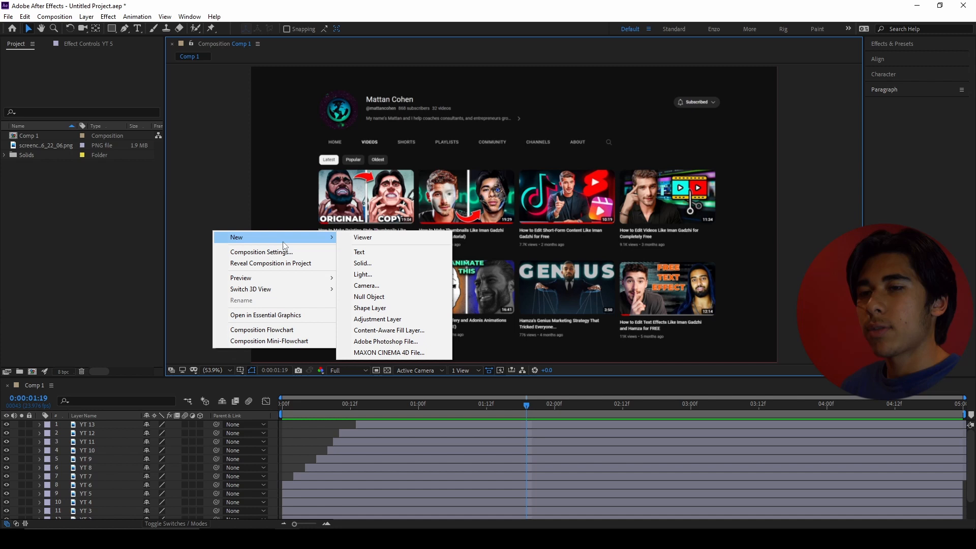
click(377, 319)
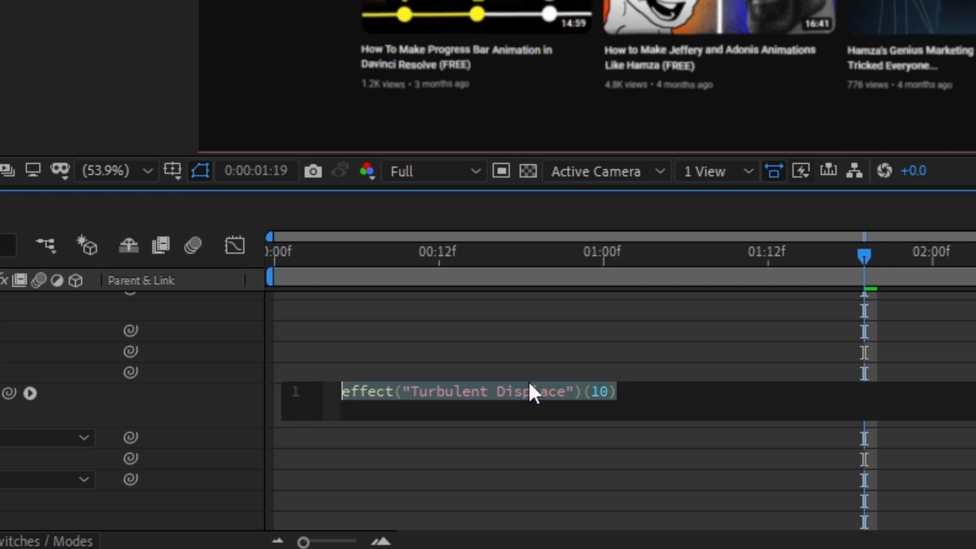
text(time*)
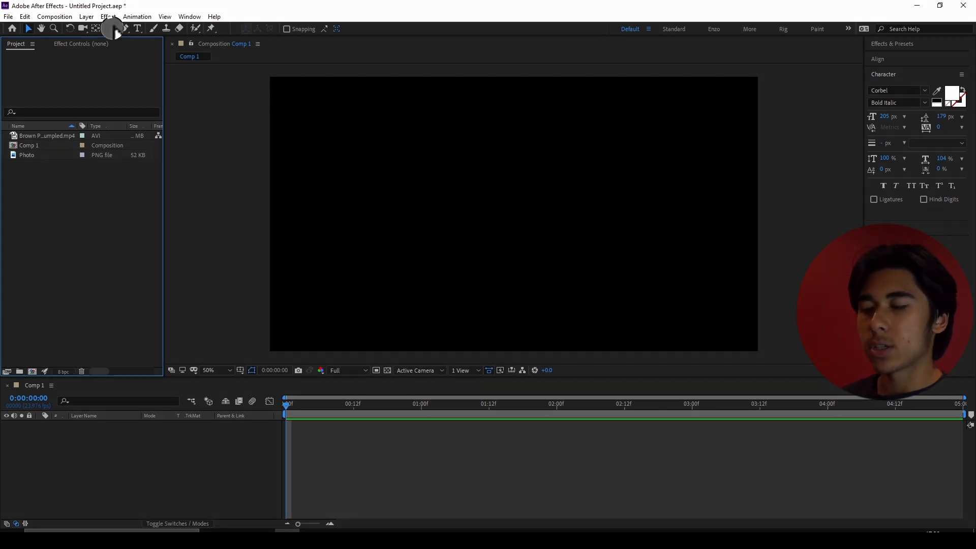
Select the Rounded Rectangle tool with a Linear Gradient fill
click(124, 28)
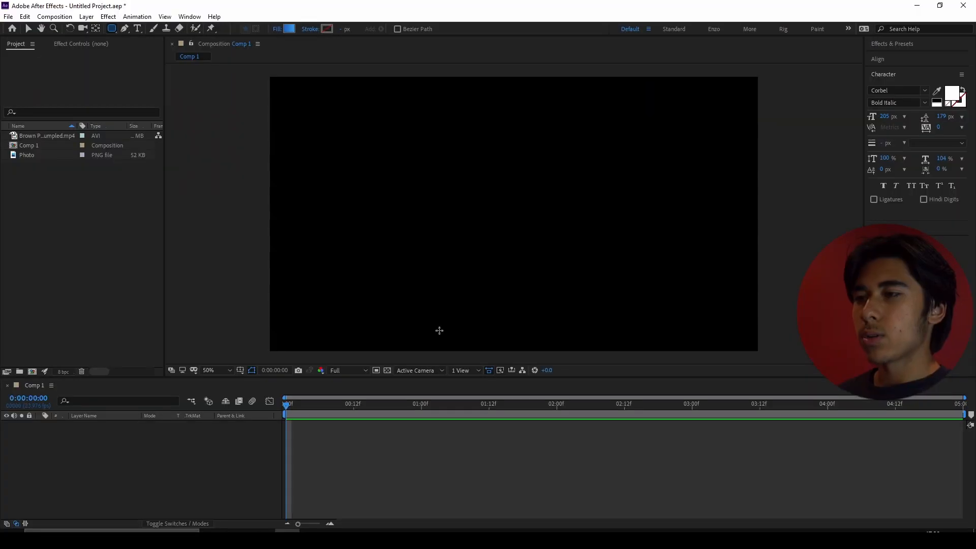
click(376, 370)
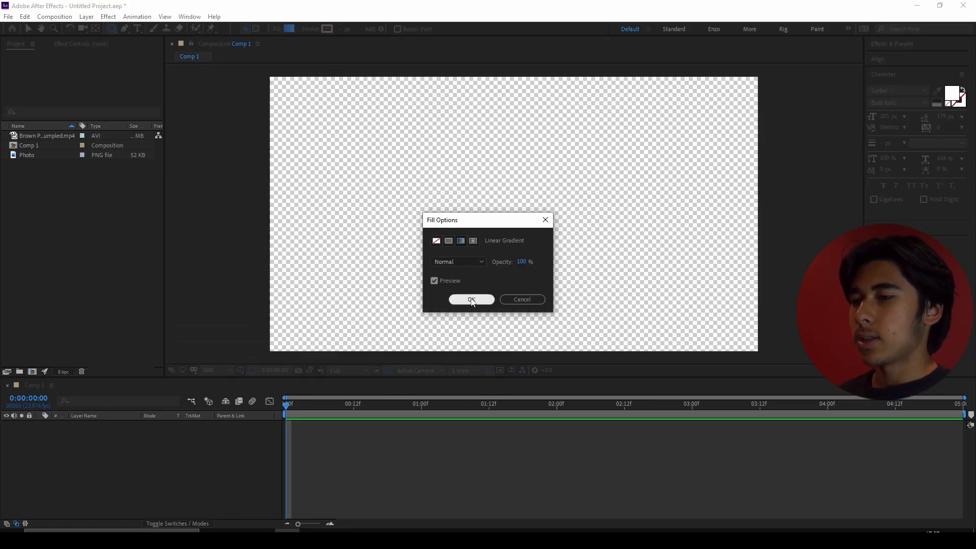
click(471, 300)
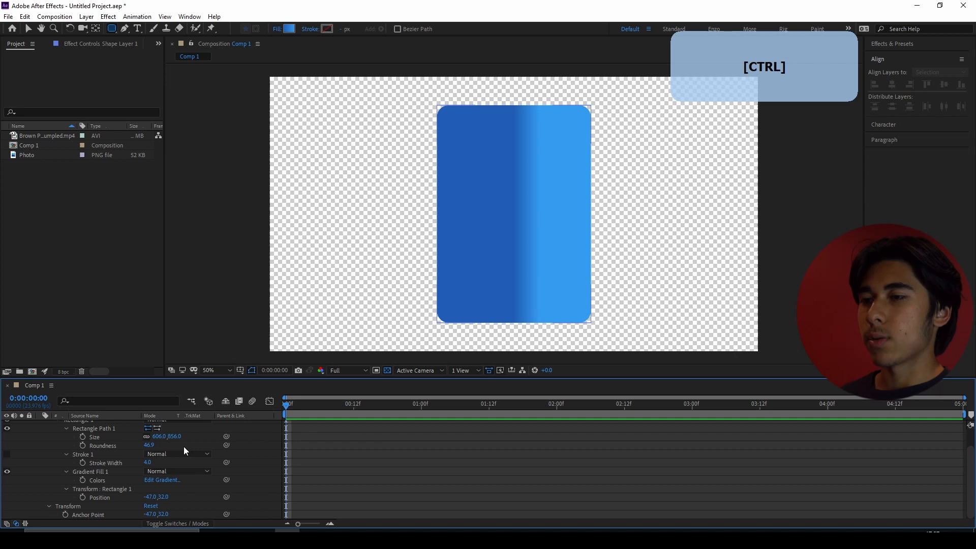
Set the gradient to black and #353535 running top to bottom on the drawn card
click(162, 480)
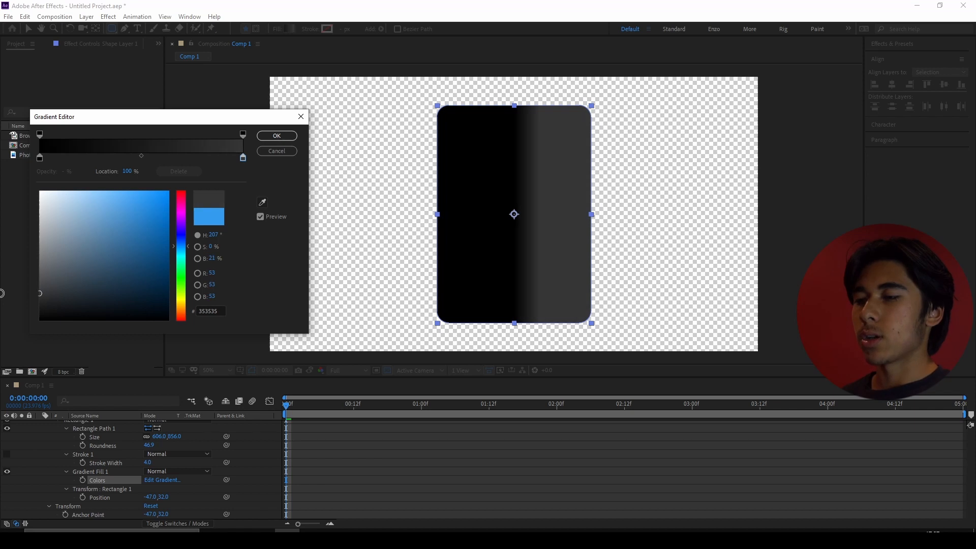
click(277, 136)
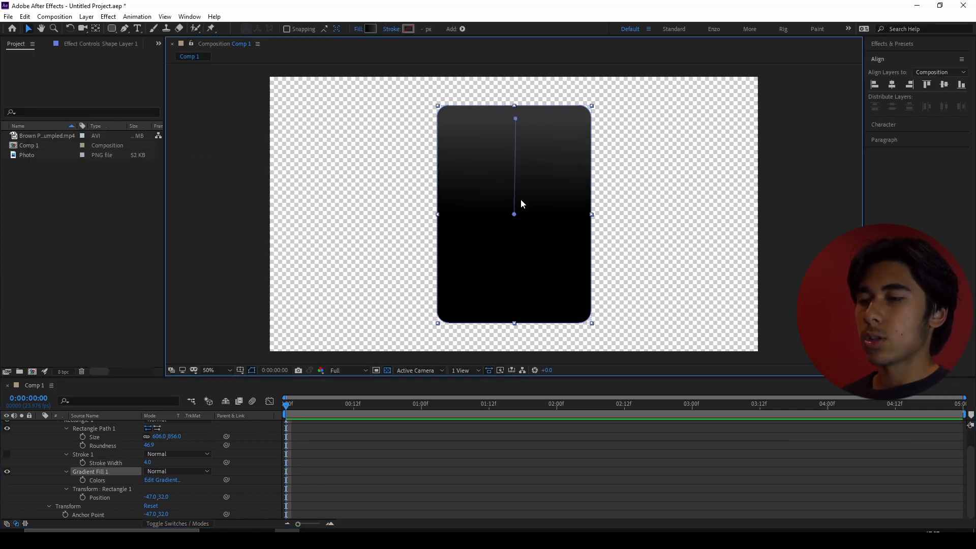
drag(514, 214, 506, 334)
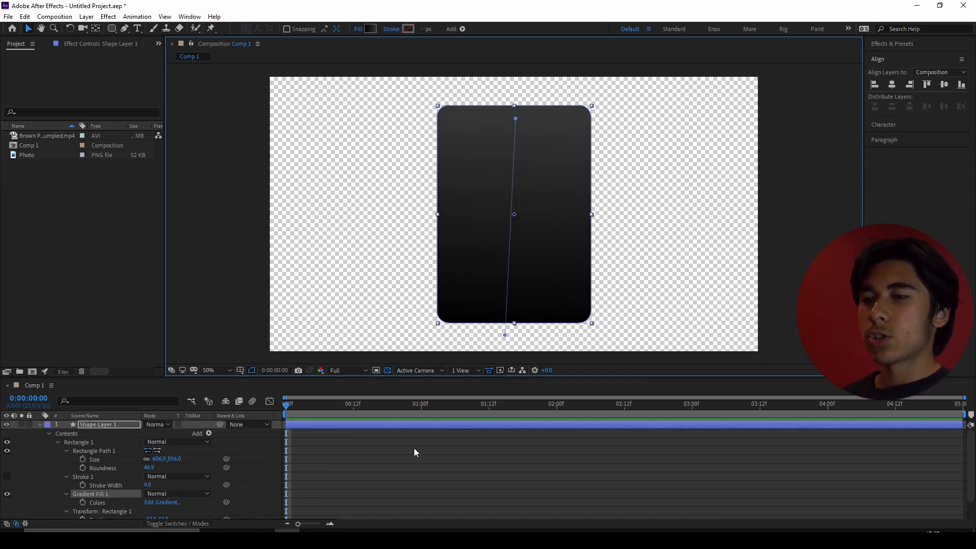
key(ctrl+shift+c)
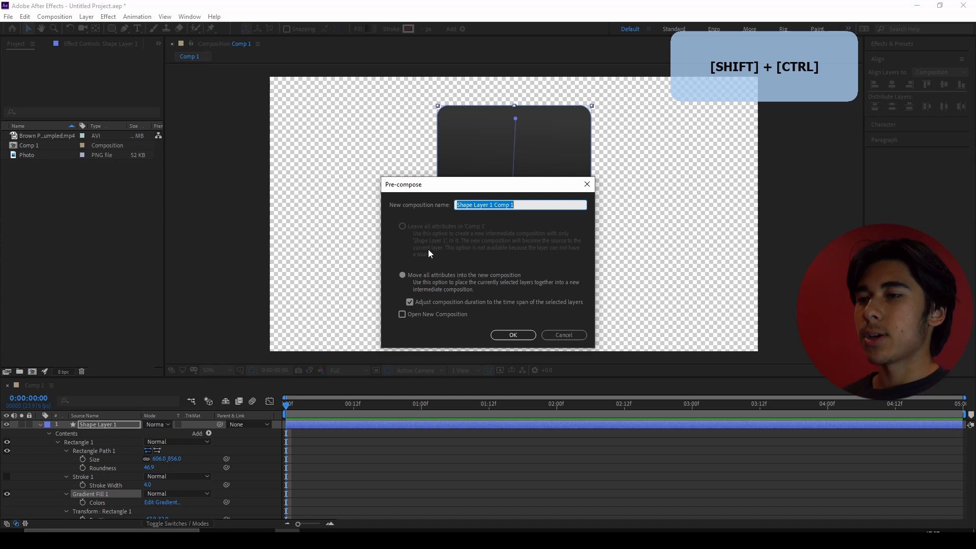
Pre-compose the card, crop the comp to a 646×892 region, and bring in the diamond-hand photo
click(513, 335)
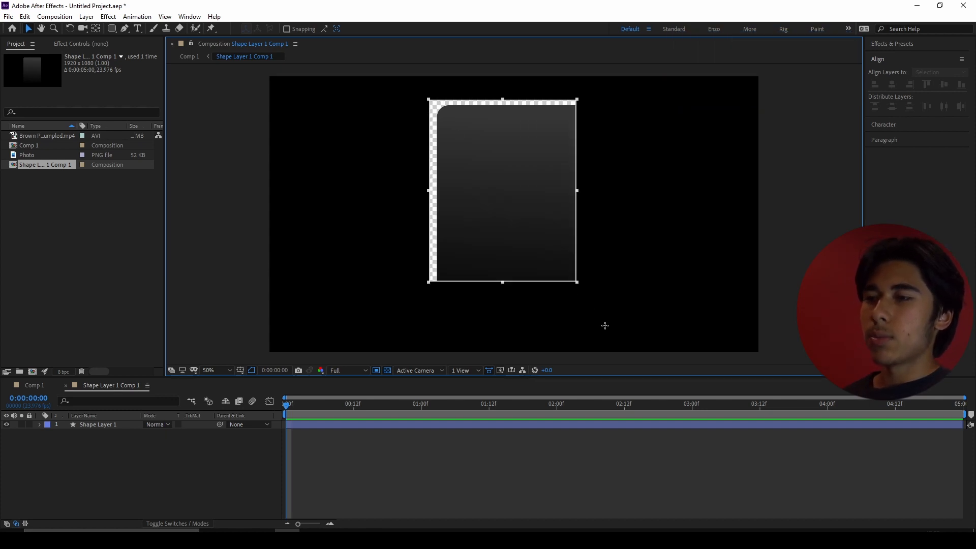
drag(576, 282, 598, 329)
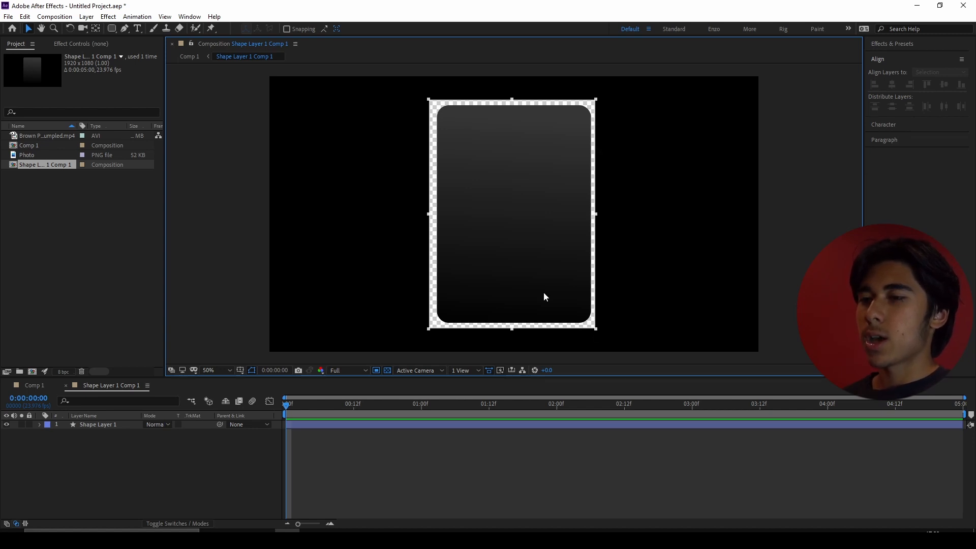
click(54, 16)
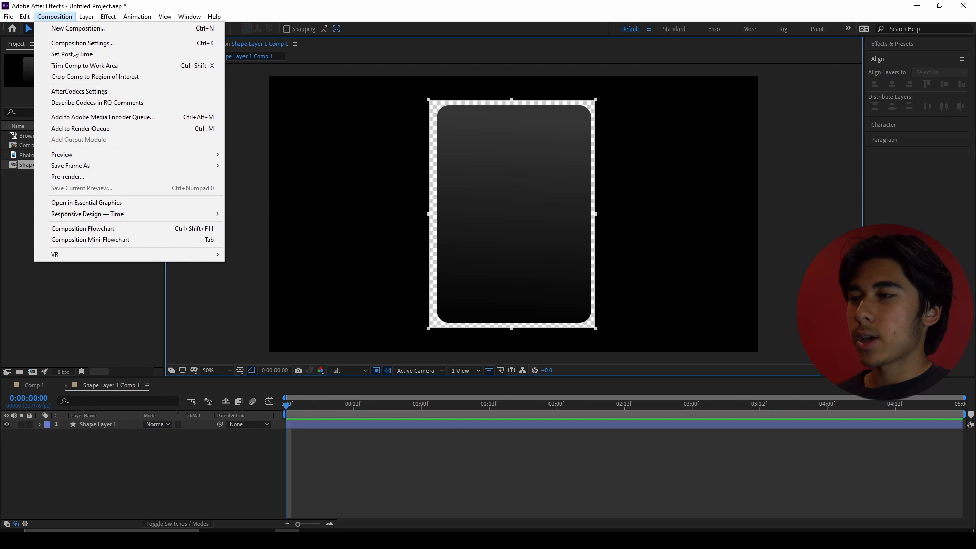
mouse_move(87, 77)
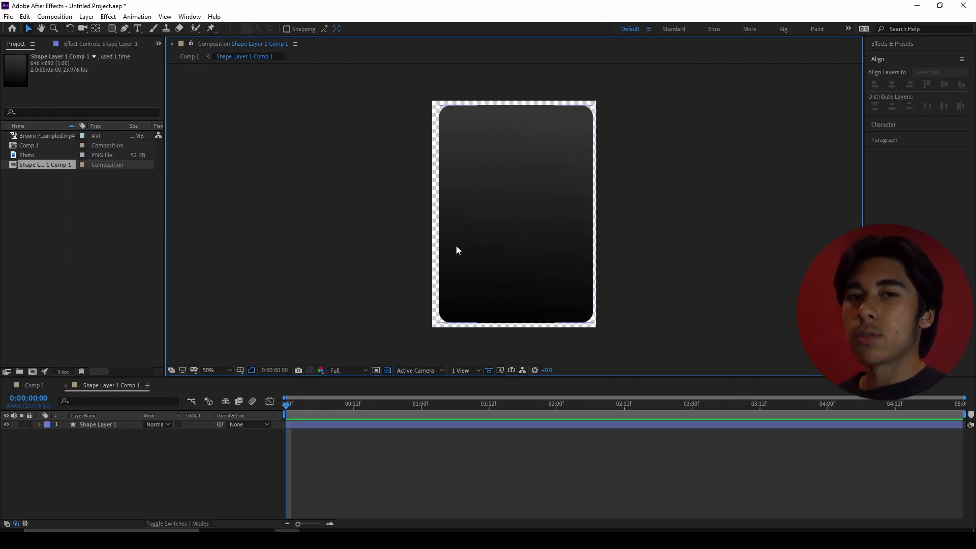
click(26, 154)
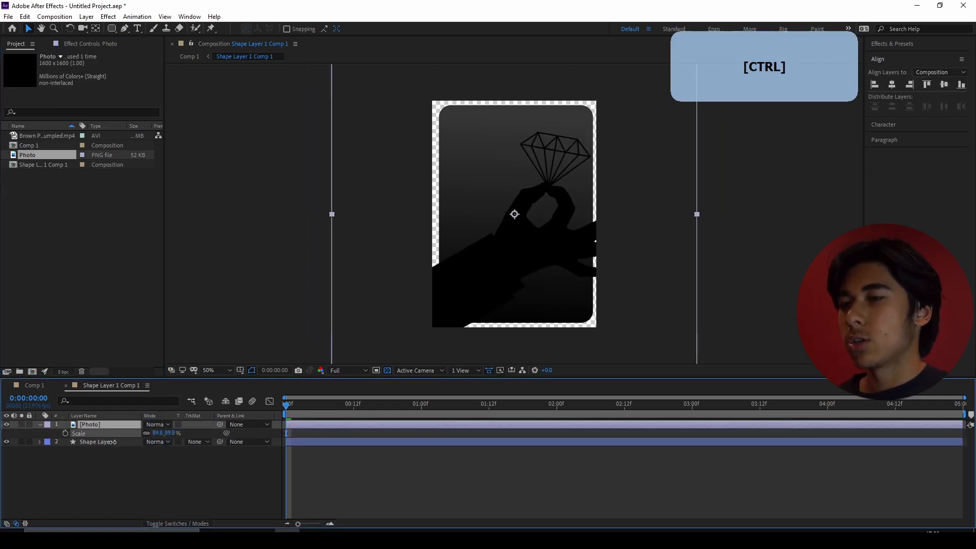
Scale the diamond-hand image to 60% and create a new empty text layer
click(252, 370)
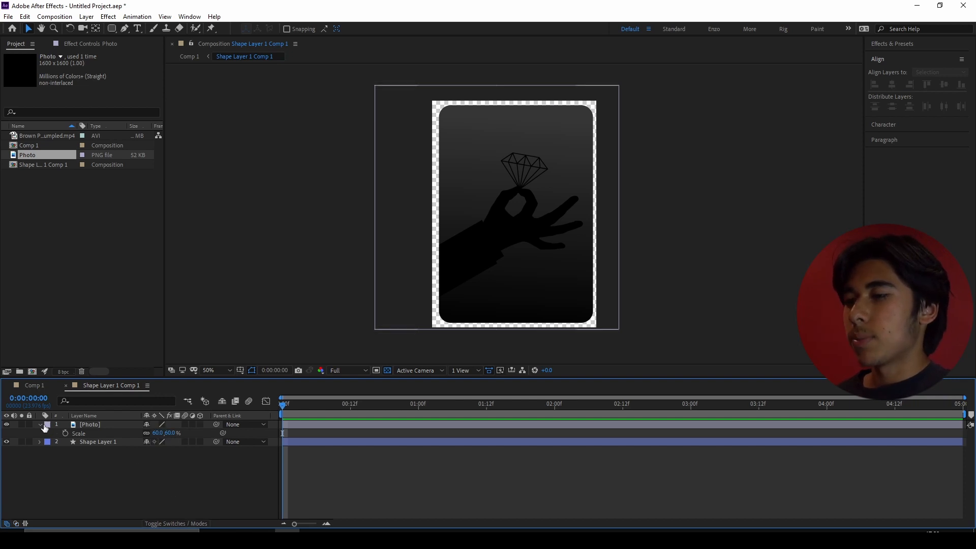
click(40, 424)
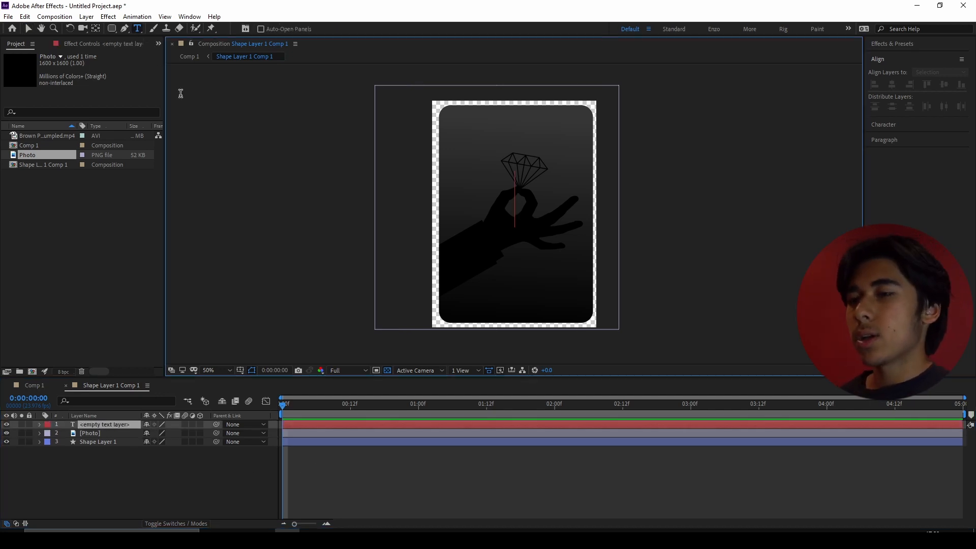
Enter the 'high value' card text in Corbel Light Italic
text(high value)
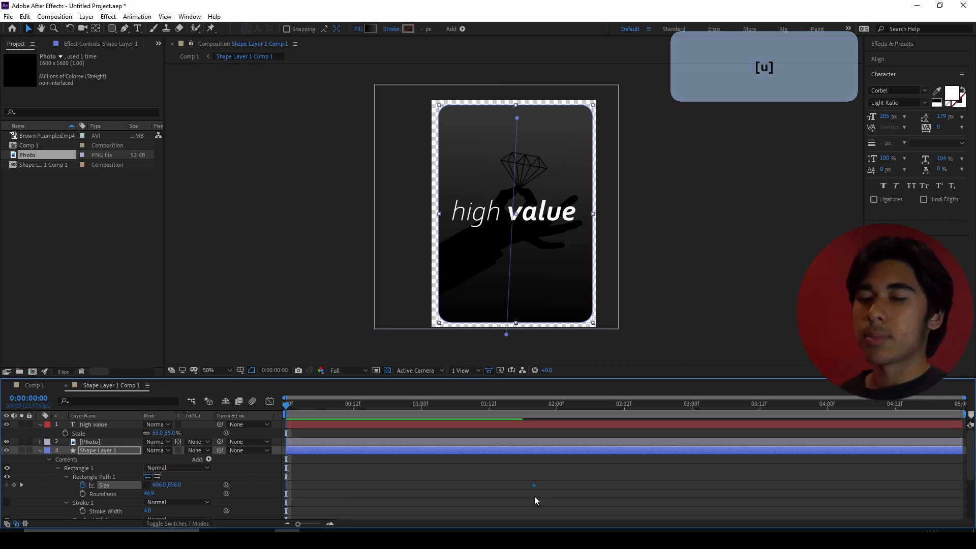
Keyframe Size from 0 height to full over two seconds with Easy Ease, refined in the Graph Editor
key(Enter)
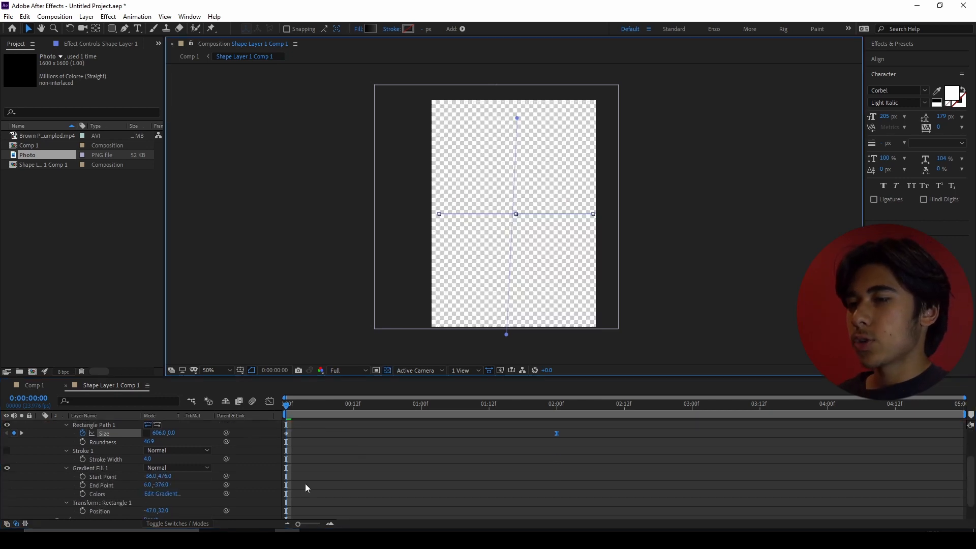
key(F9)
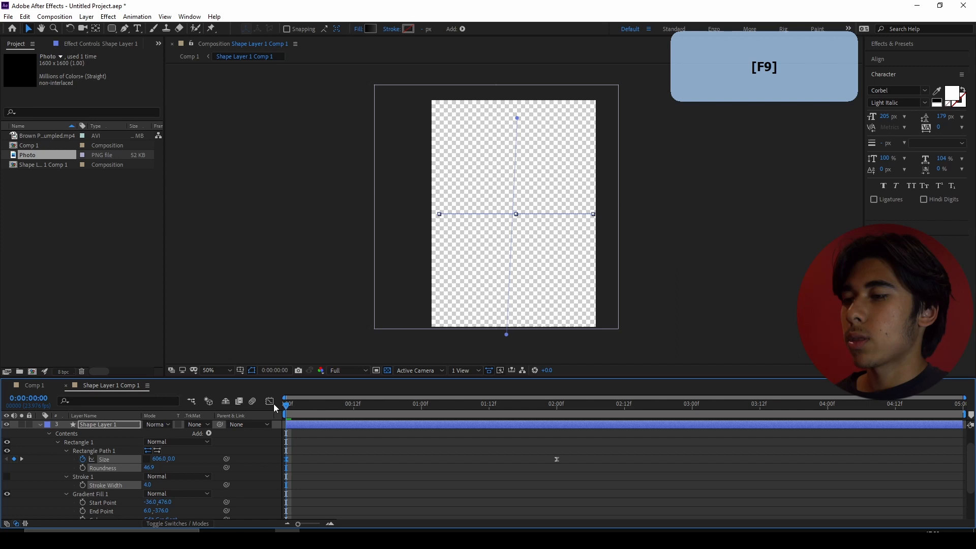
click(269, 401)
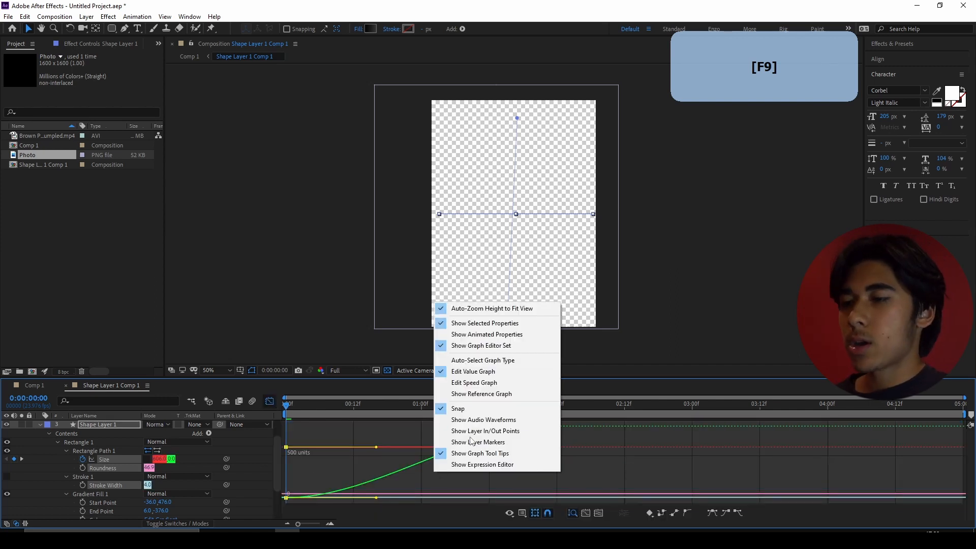
click(474, 382)
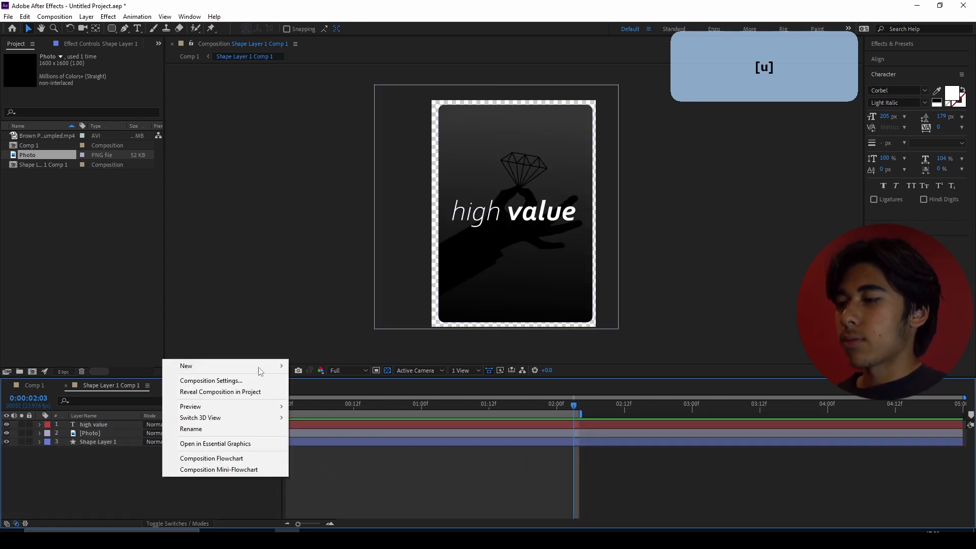
Add an adjustment layer with Turbulent Displace (Amount 10, Size 15) and expand its Evolution Options
click(187, 366)
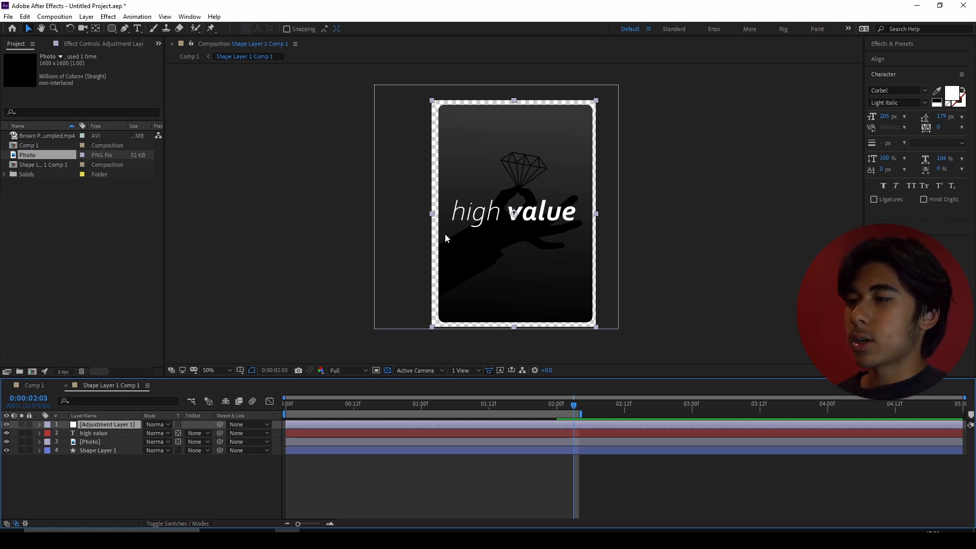
text(turbul)
text(15)
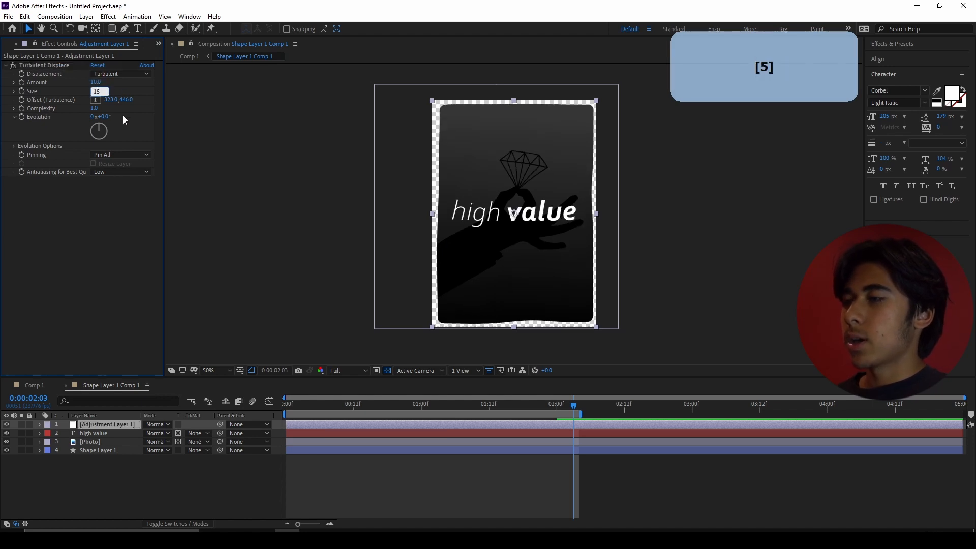
click(17, 146)
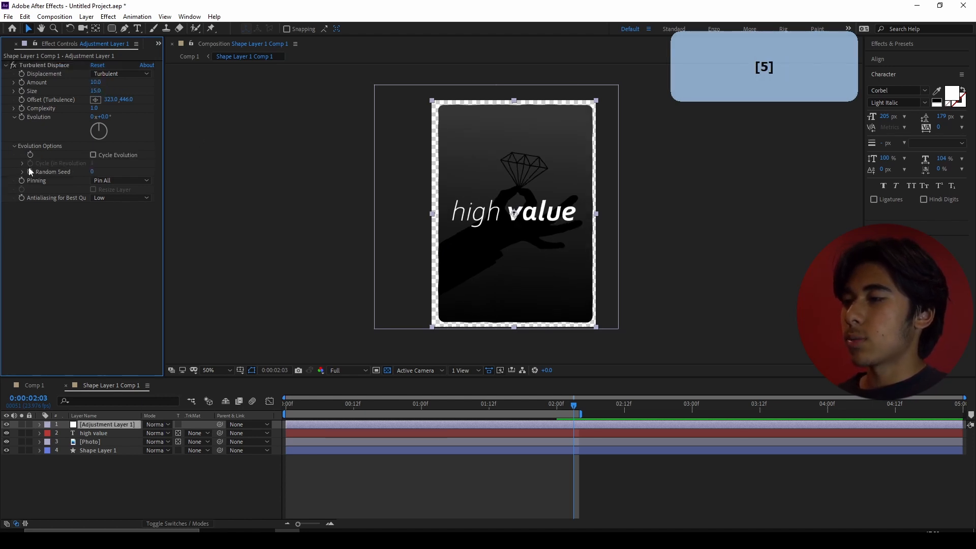
click(22, 172)
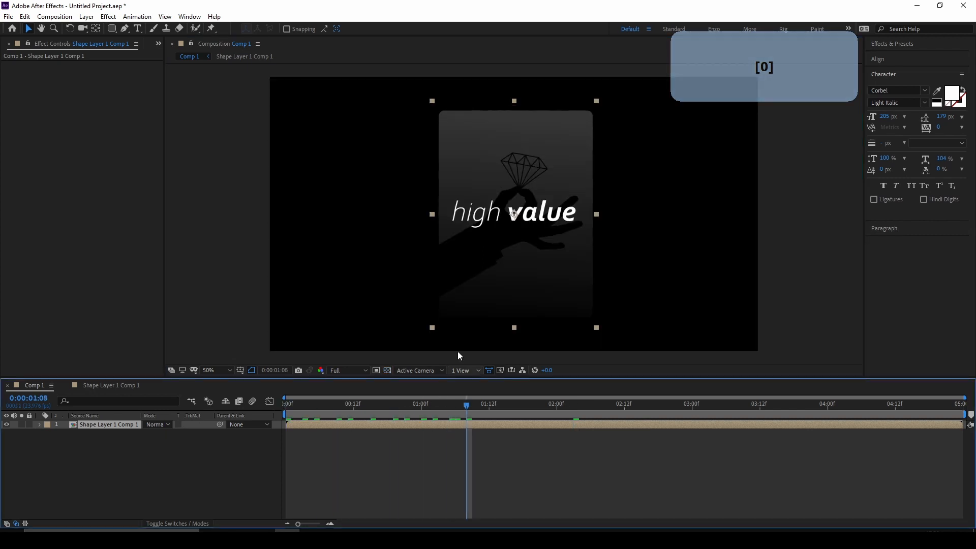
Set the Brown Paper layer to Multiply with Preserve Underlying Transparency over the card
right_click(514, 215)
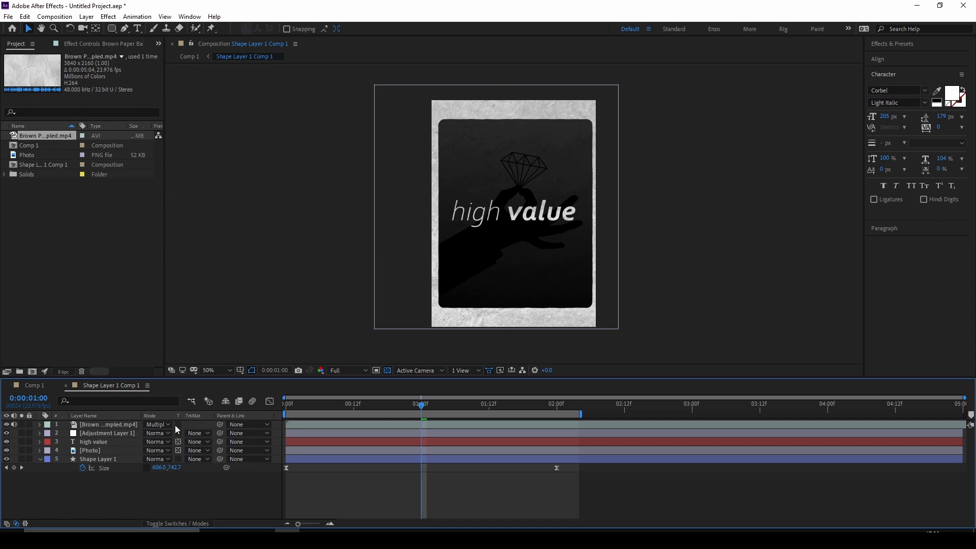
click(5, 424)
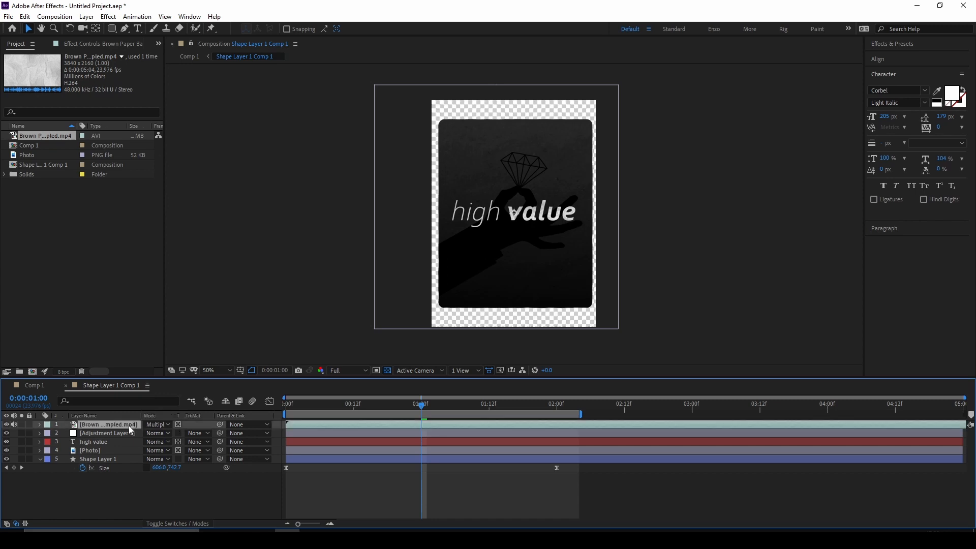
key(s)
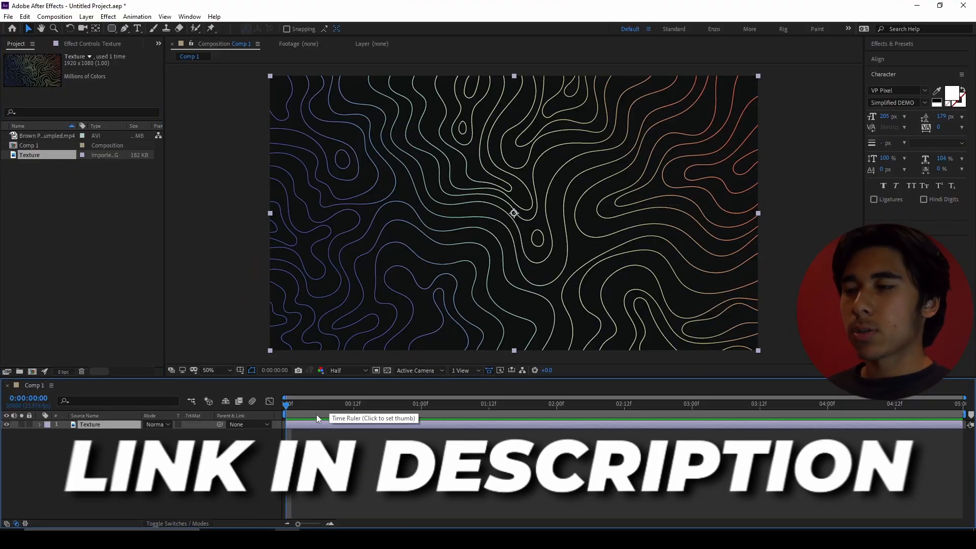
Pre-compose the Texture layer into Texture Comp 1, leaving all attributes in Comp 1
key(ctrl+shift+c)
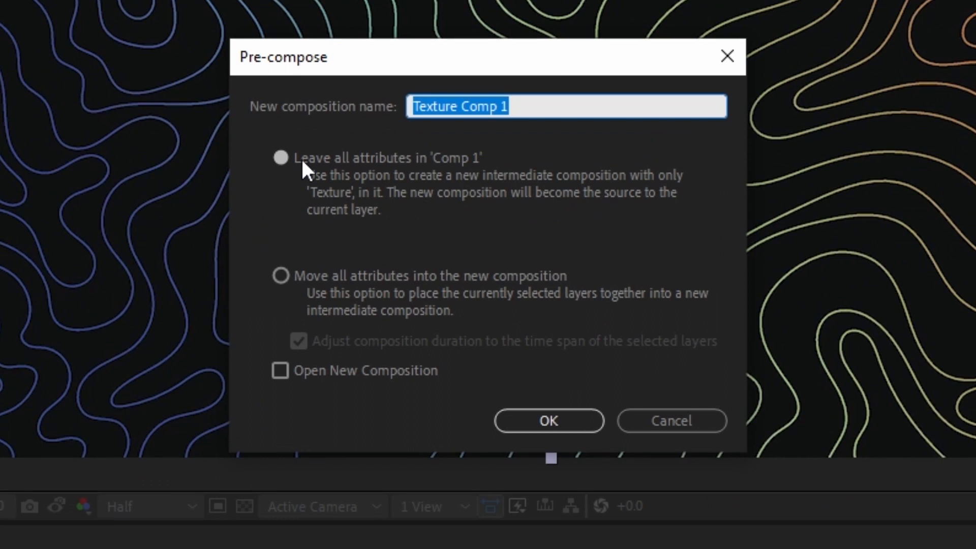
click(549, 421)
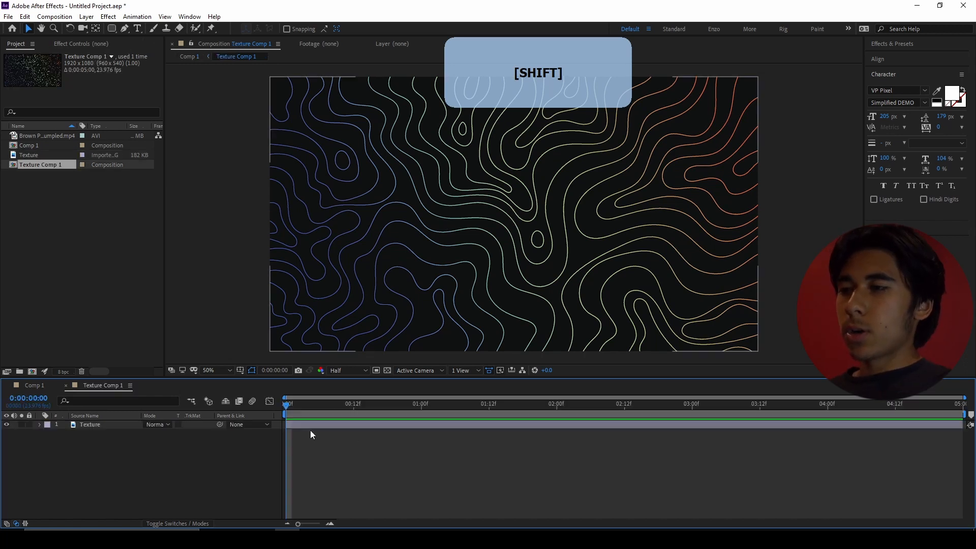
Trim, duplicate and stagger the Texture layer into nine steps, then trim the comp to the ~1.5 s work area
key(PAGEDOWN)
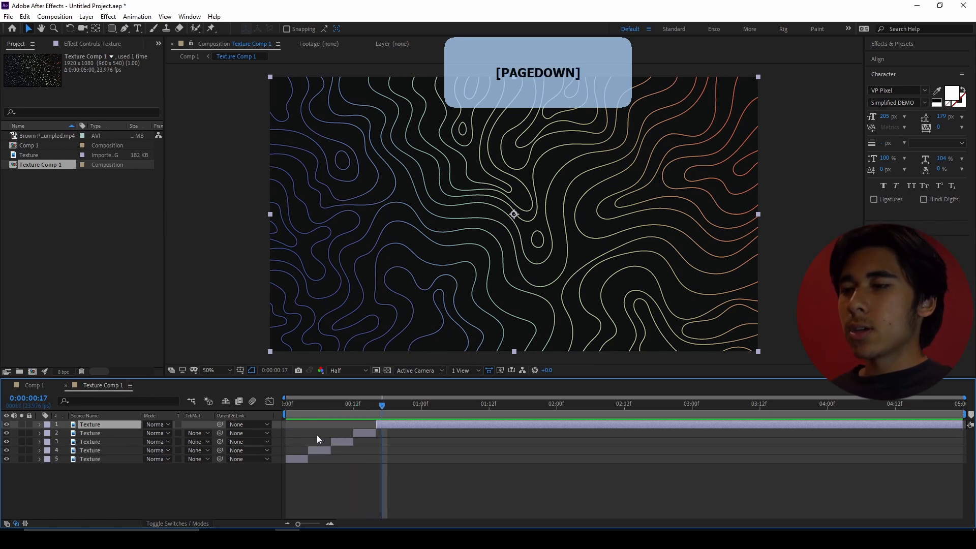
key(z)
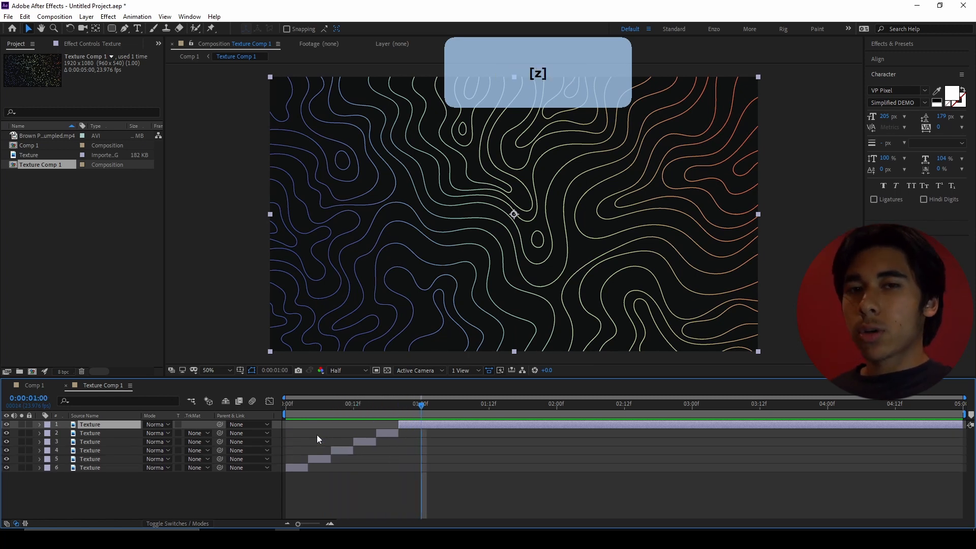
key(PAGEDOWN)
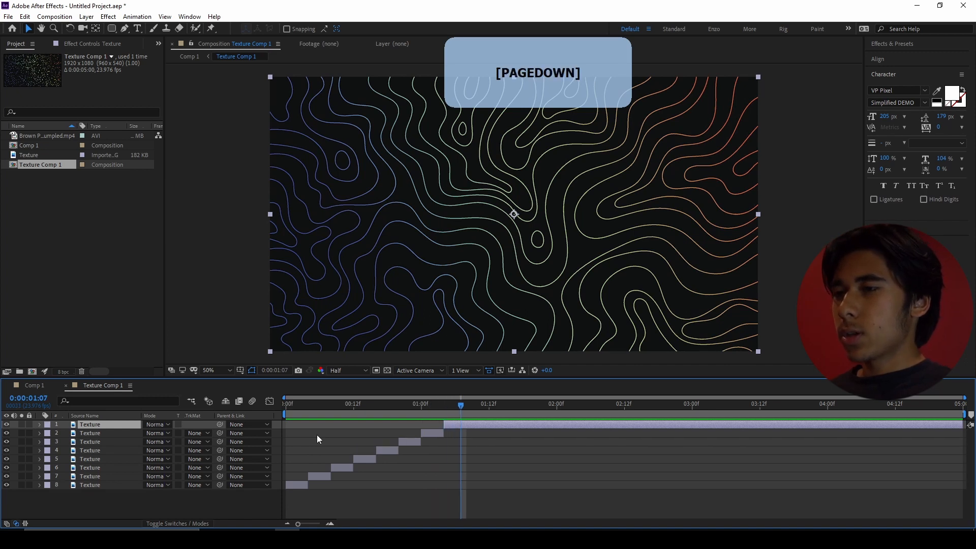
key(PageDown)
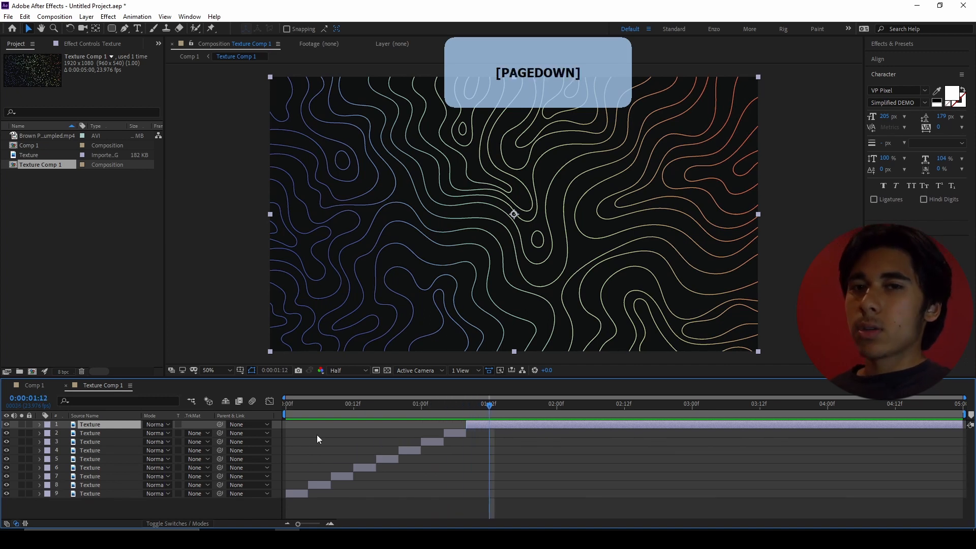
key(Delete)
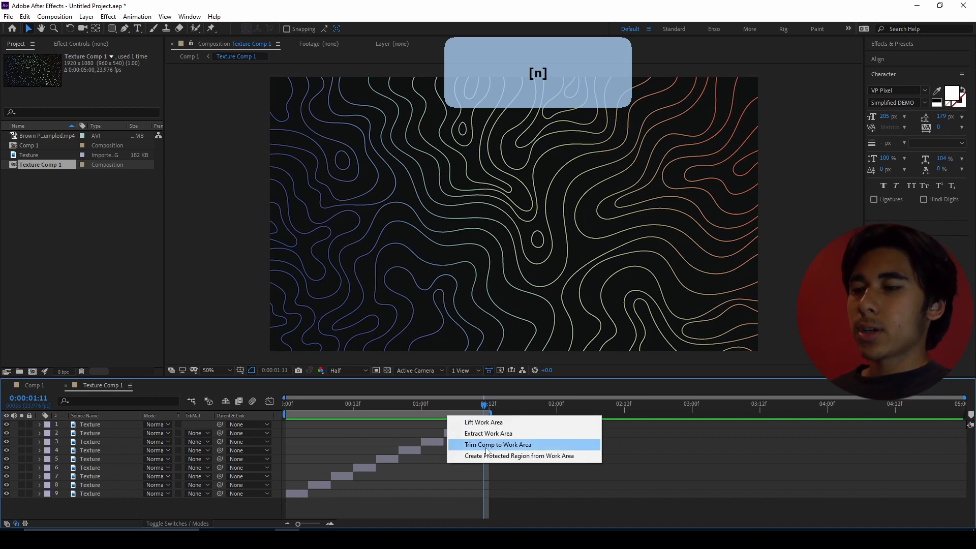
click(498, 444)
text(t)
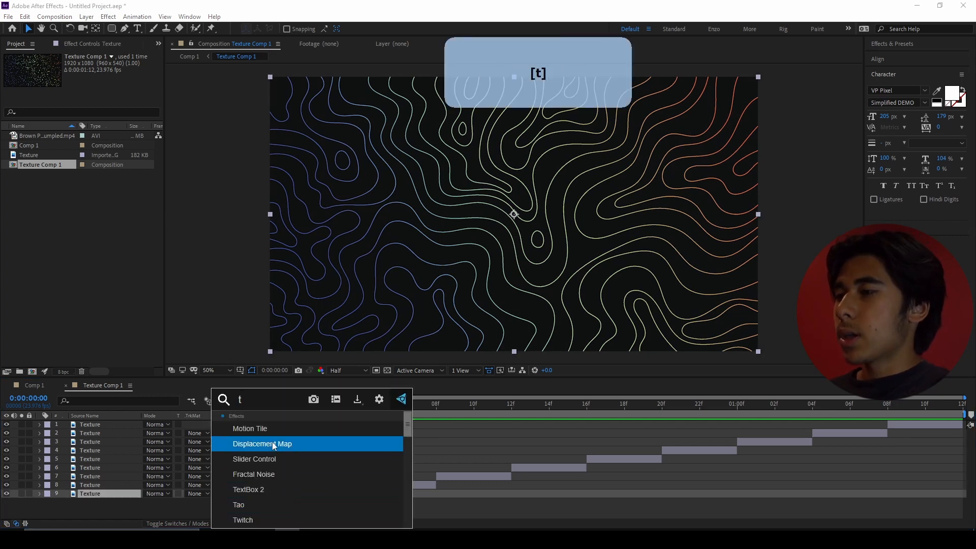
Set Motion Tile output to 500 with Mirror Edges and paste it onto the remaining texture layers
click(250, 429)
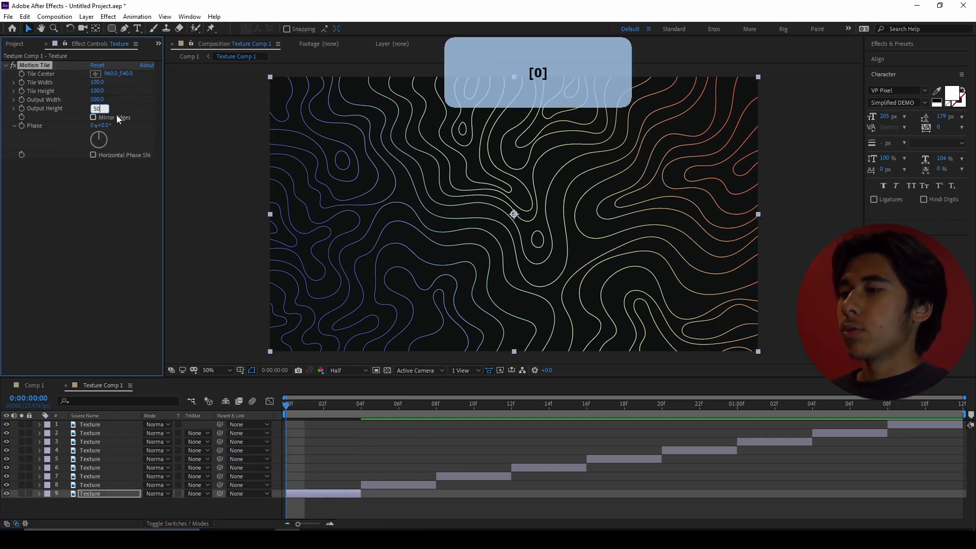
click(93, 117)
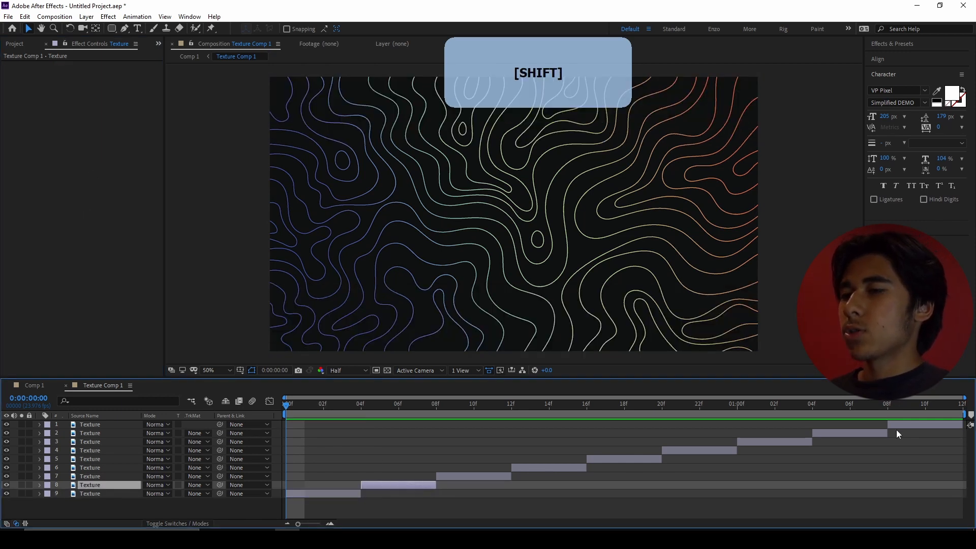
click(86, 494)
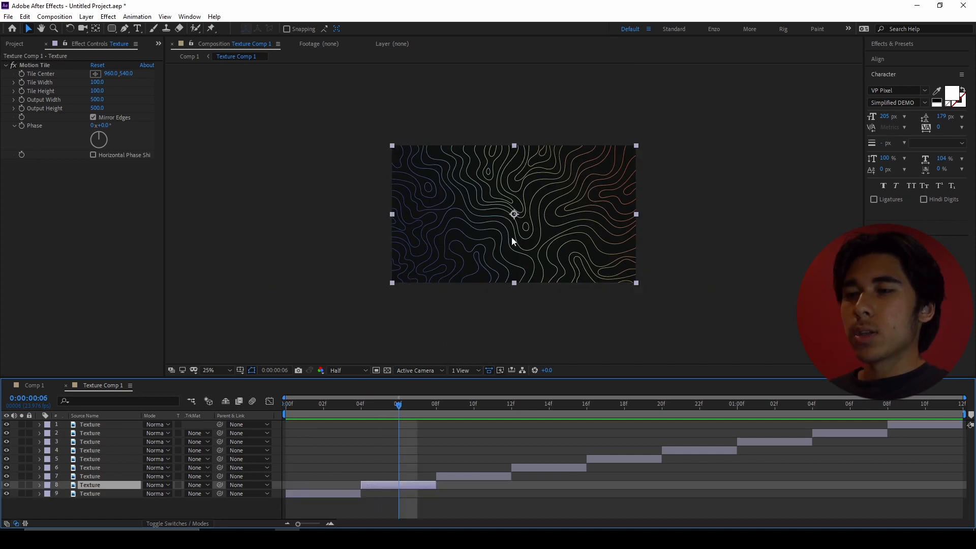
key(shift)
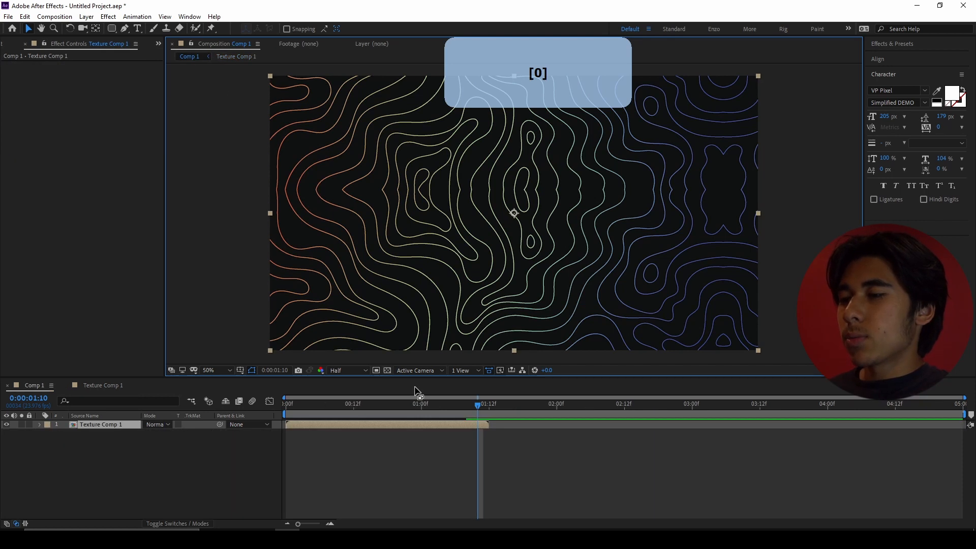
Enable Time Remapping with a loopOut() expression and extend the layer to the comp end
right_click(345, 429)
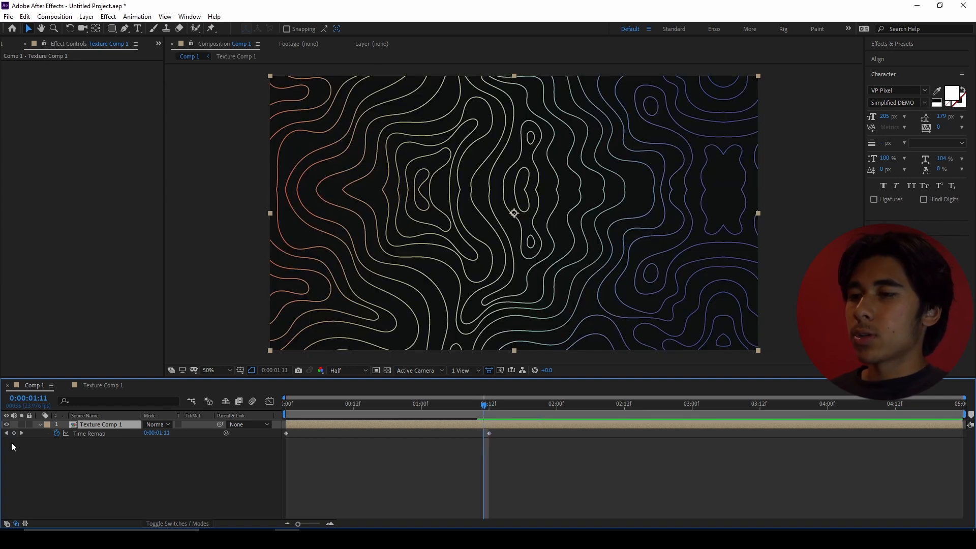
key(Delete)
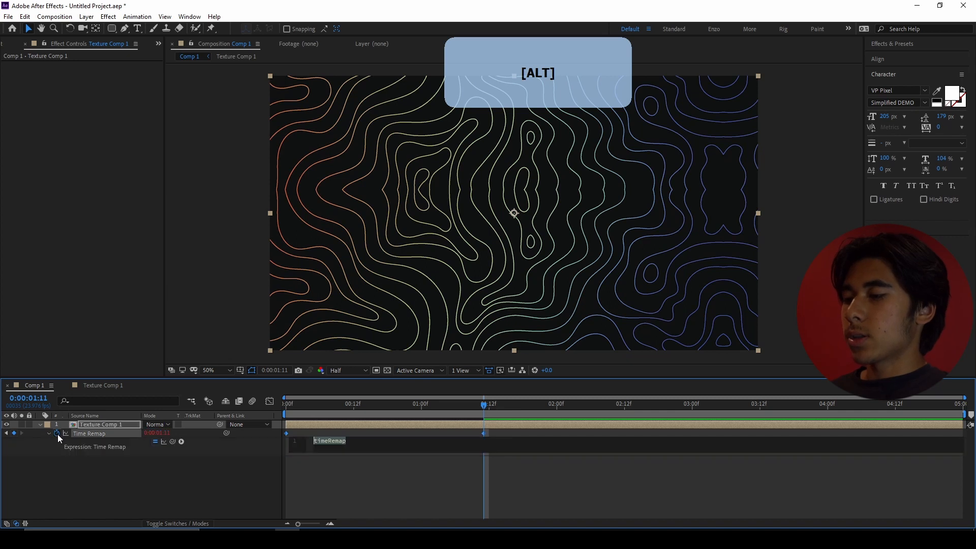
text(loop)
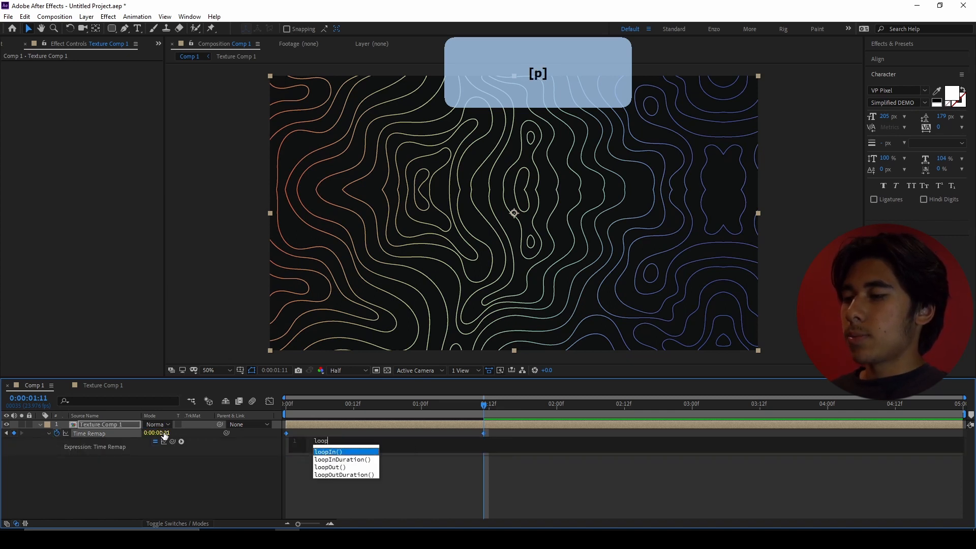
key(enter)
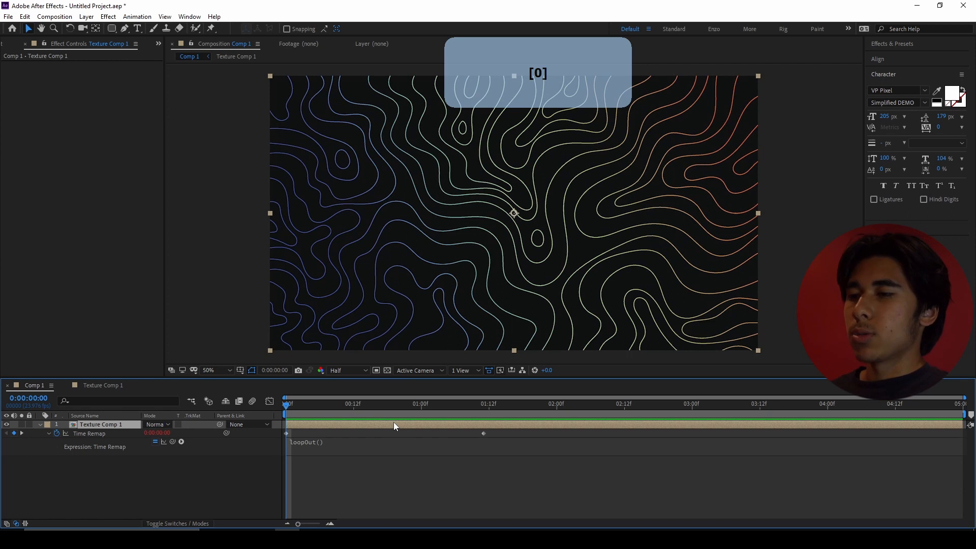
text(t)
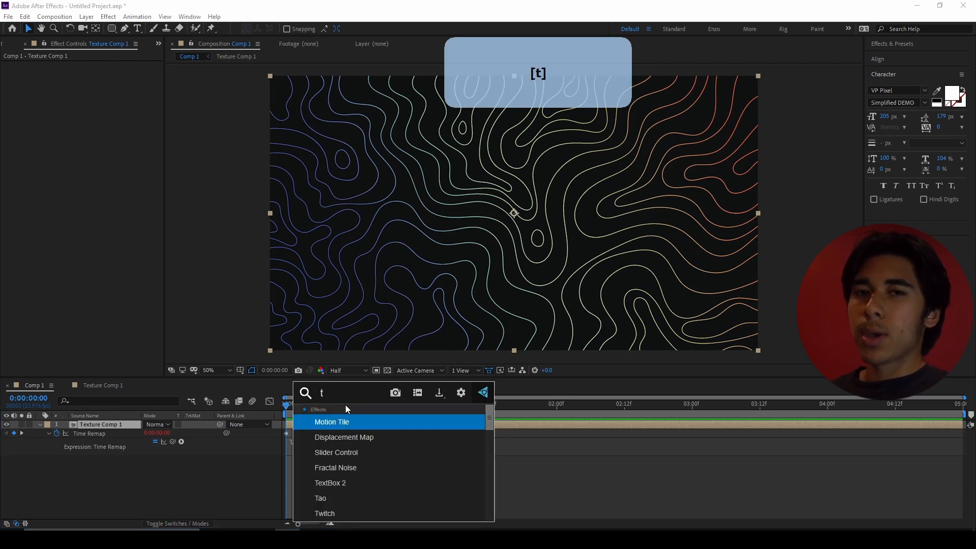
Apply Tint and Curves to Texture Comp 1 for dim white contour lines on black
text(int)
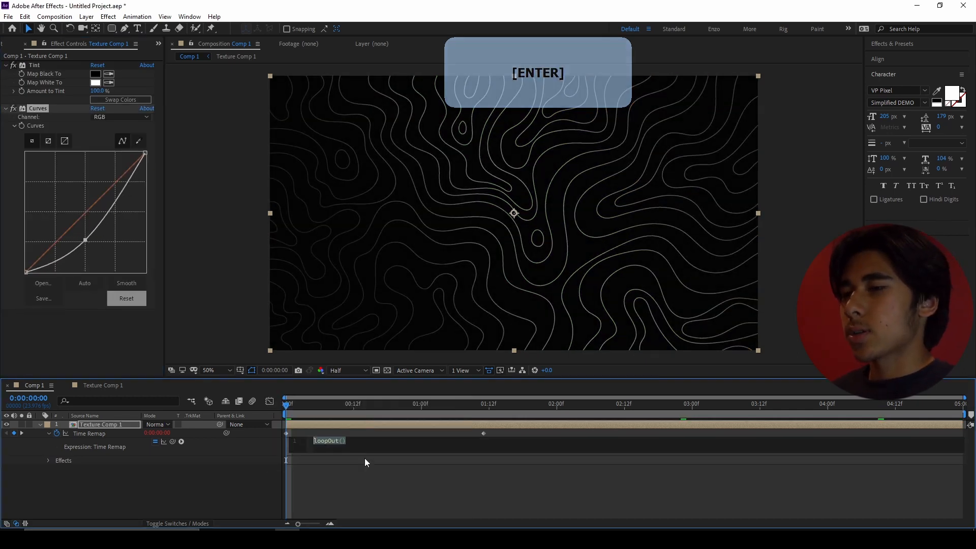
key(Enter)
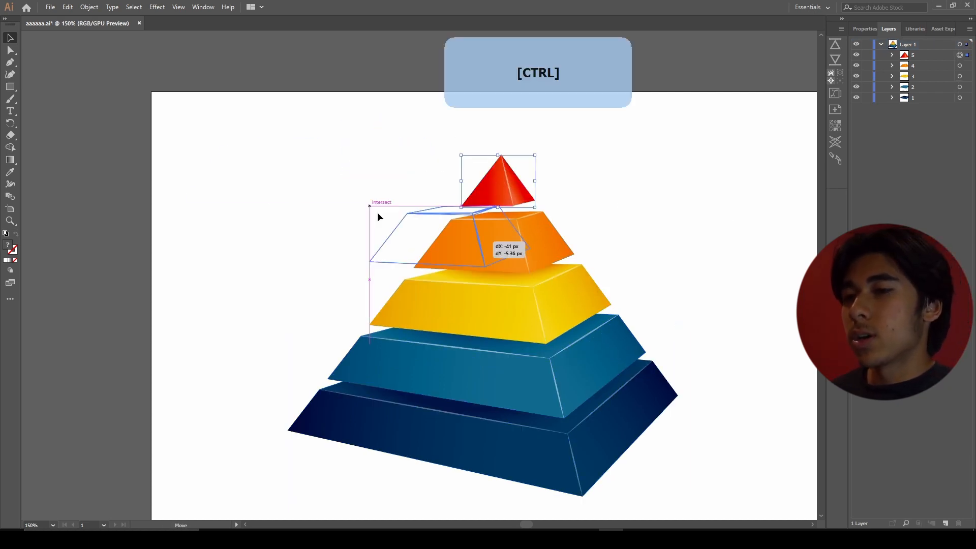
Undo the accidental move of the blue slice and zoom in on the pyramid artwork
key(ctrl+z)
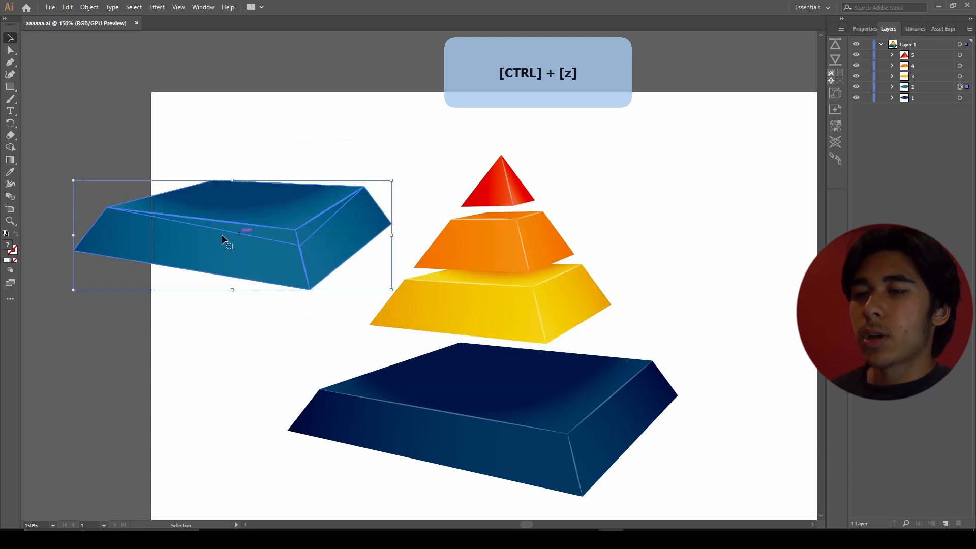
key(Ctrl+z)
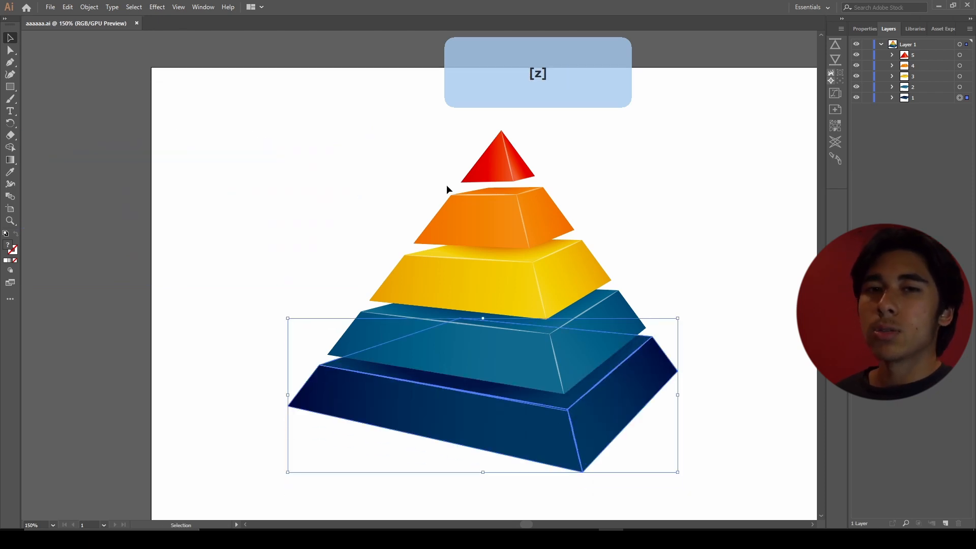
key(Alt)
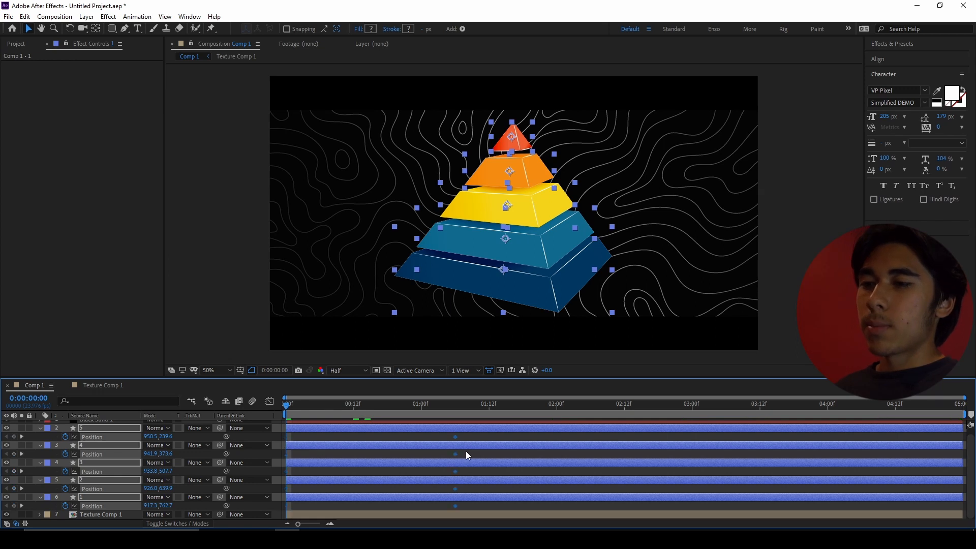
Apply Easy Ease to the slices' drop-in position keyframes and shape them in the speed graph
click(228, 370)
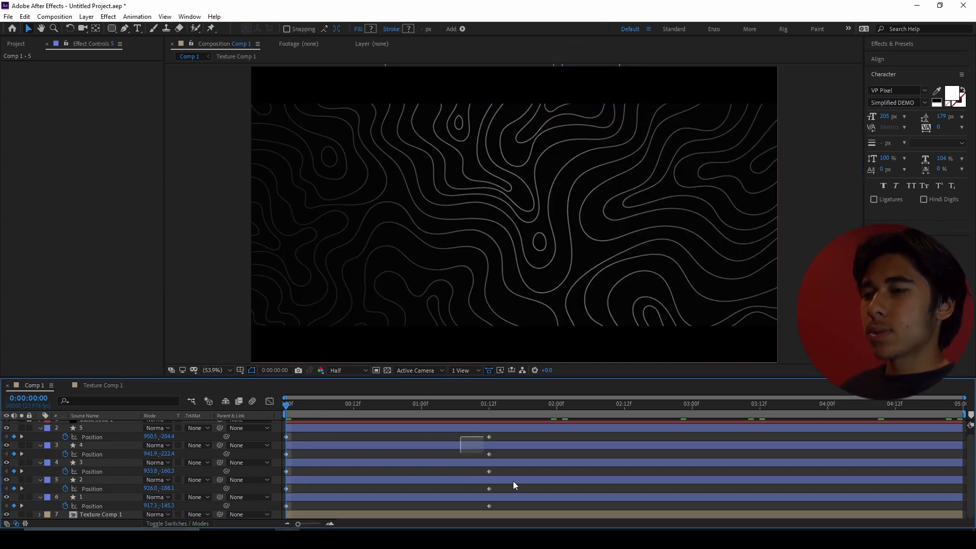
key(F10)
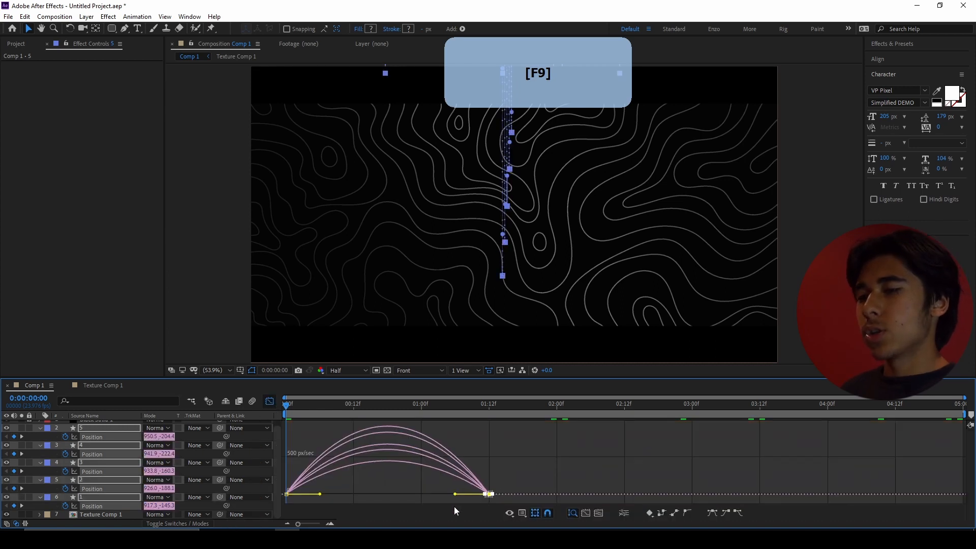
key(F9)
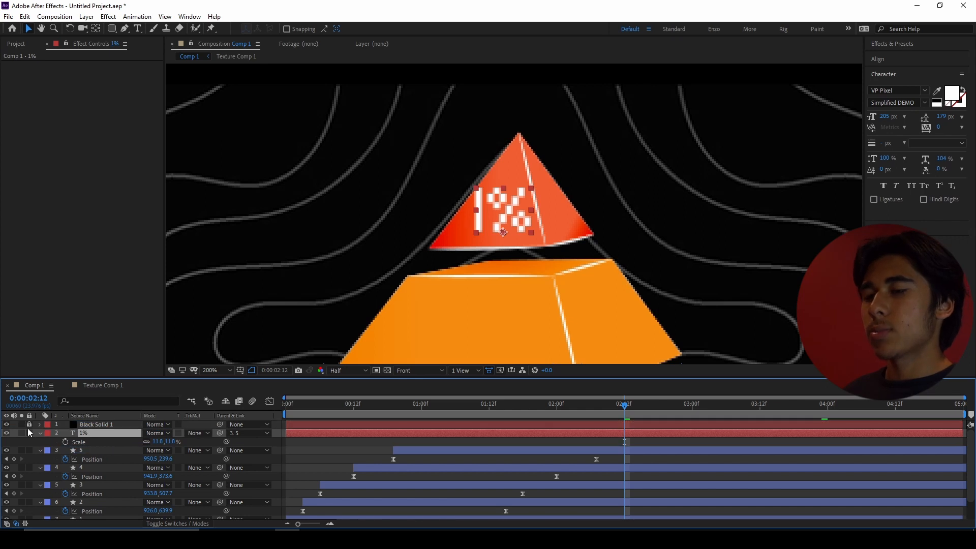
Keyframe the '1%' text's scale down to about 9% so it fits the red peak
key(space)
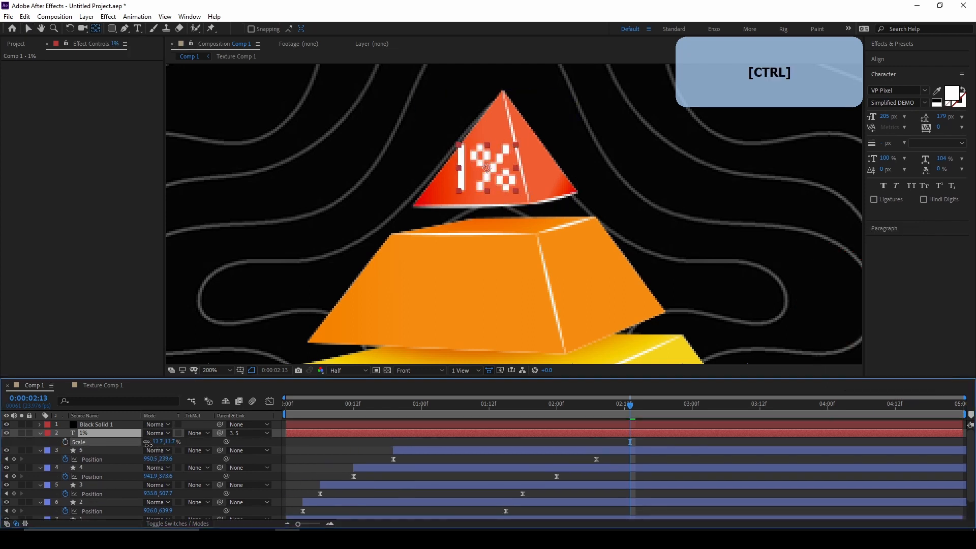
click(219, 370)
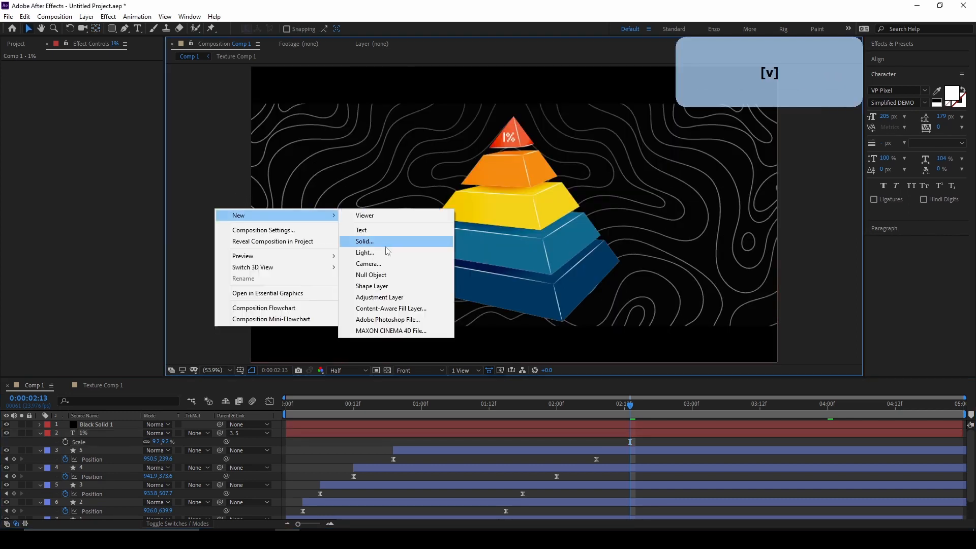
Add a new null object and parent the pyramid slices to it
click(371, 274)
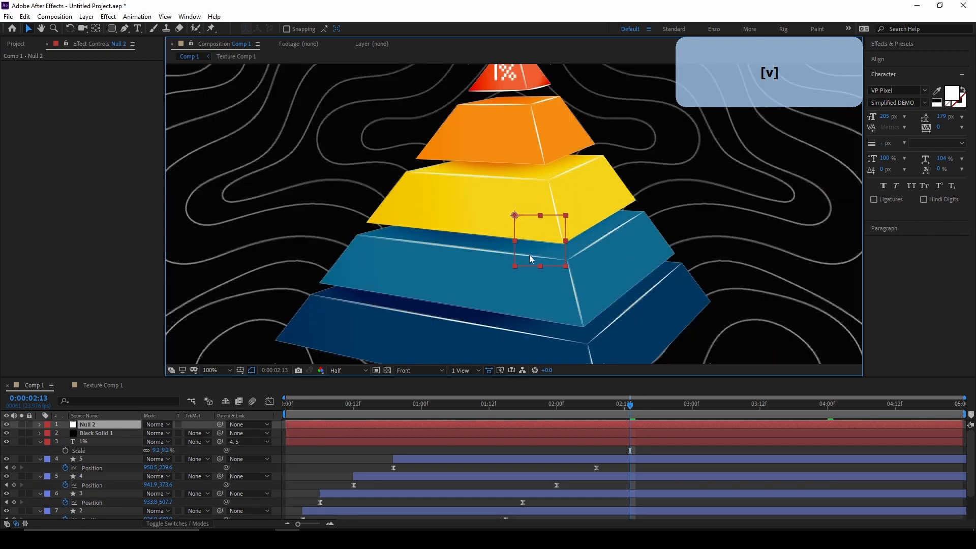
key(space)
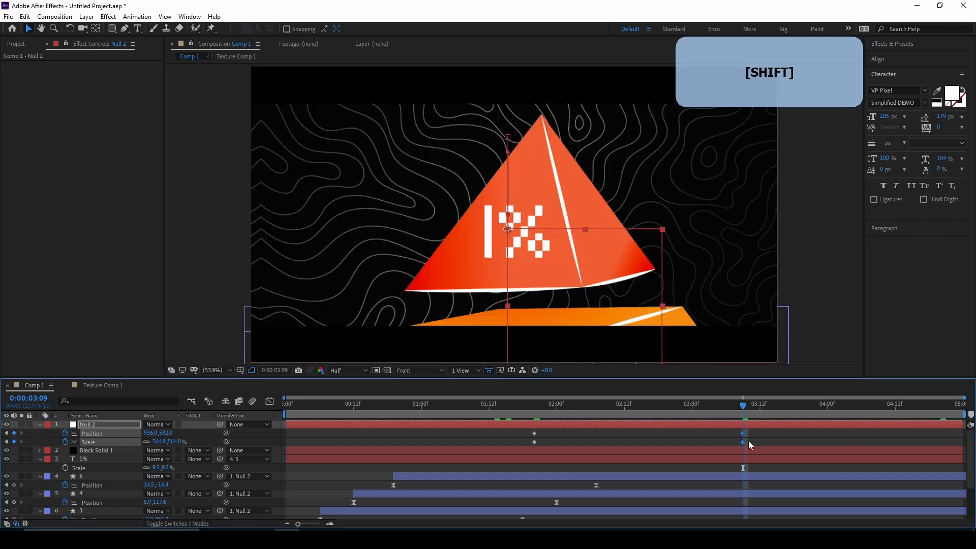
Apply Easy Ease to the null's position and scale keyframes for a smooth zoom onto the '1%' peak
key(F9)
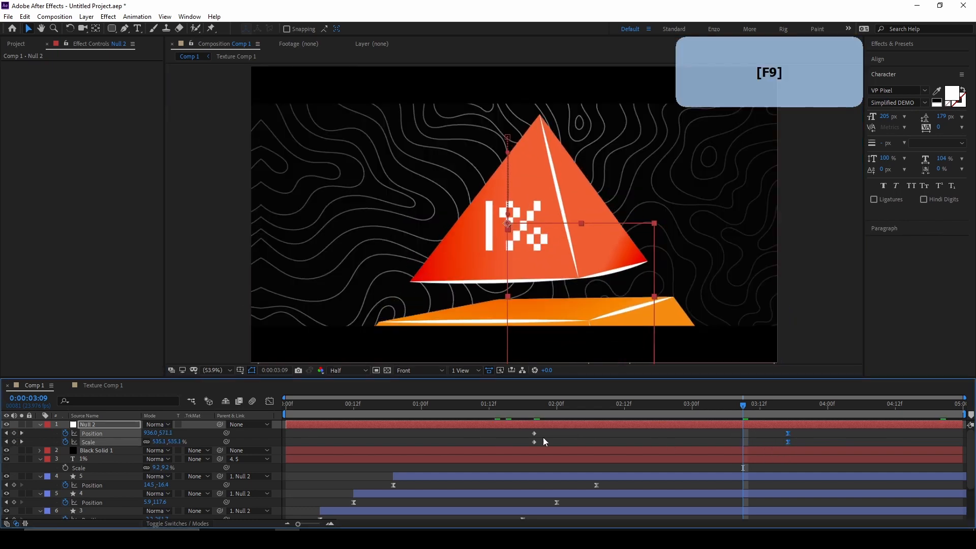
click(562, 404)
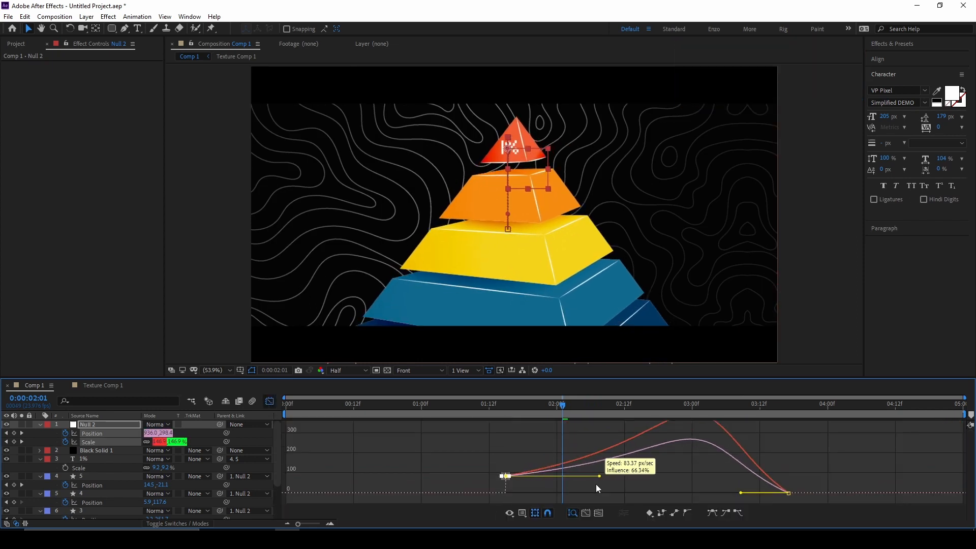
key(F9)
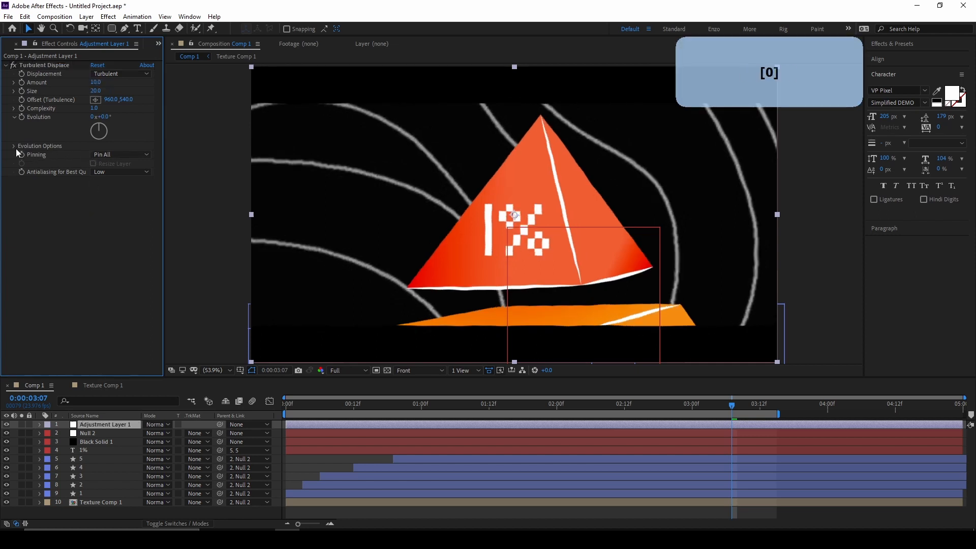
Give Turbulent Displace's Random Seed an expression and set the paper texture layer to Multiply
click(13, 146)
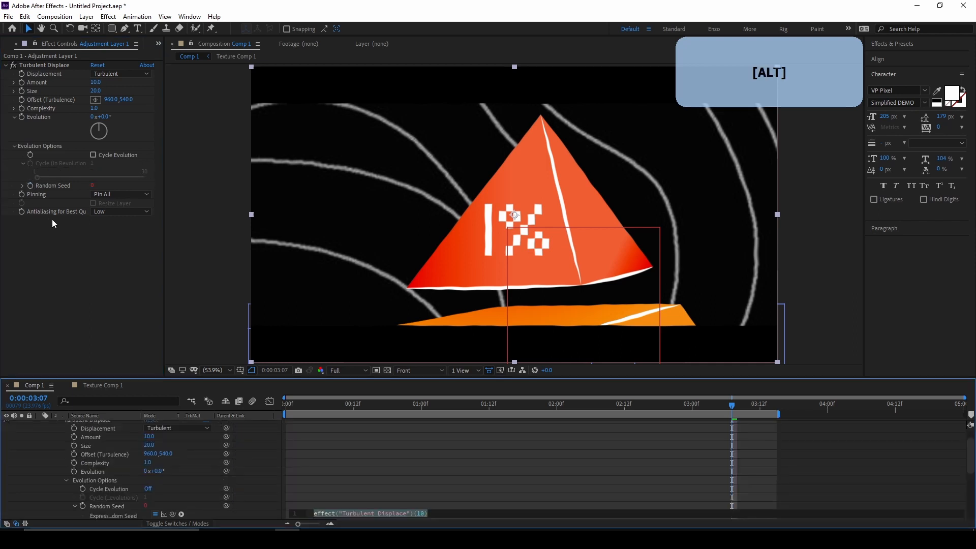
text(e)
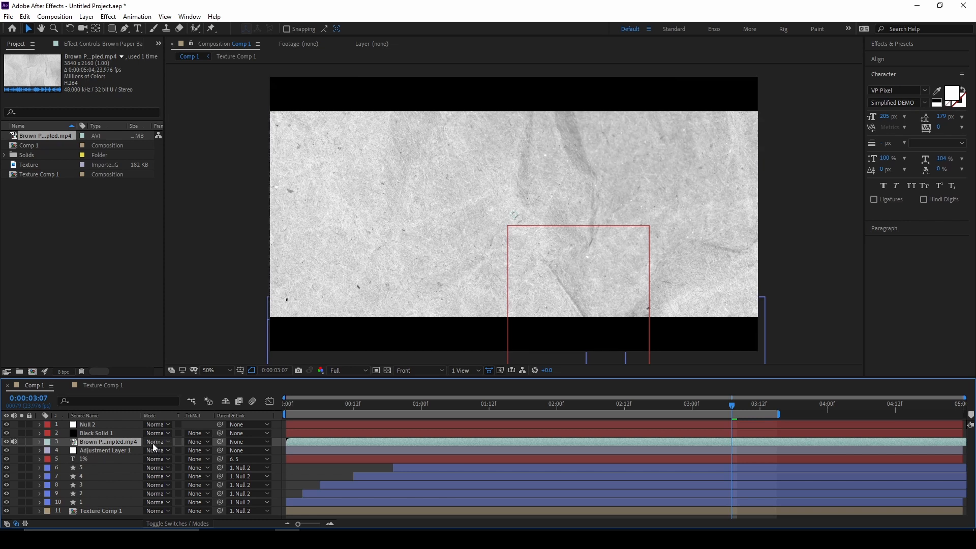
click(156, 442)
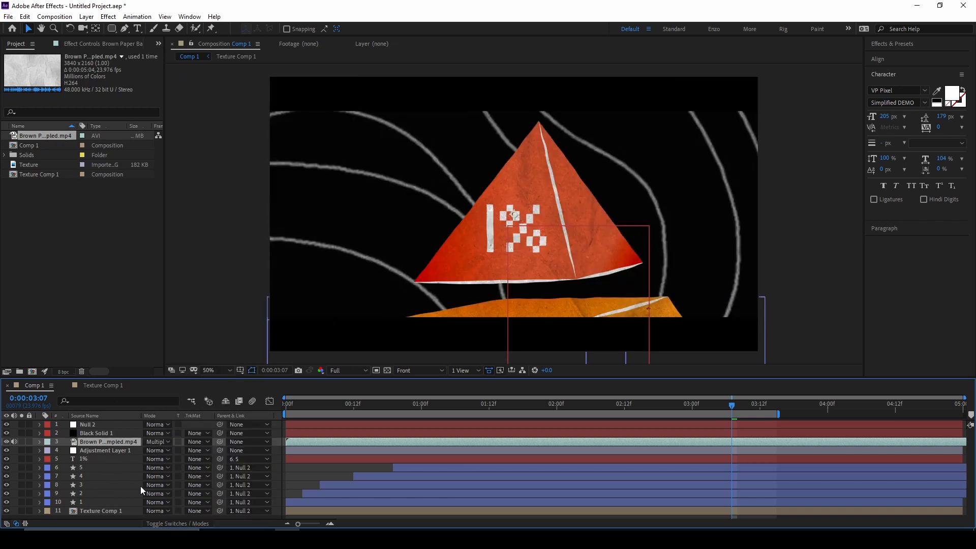